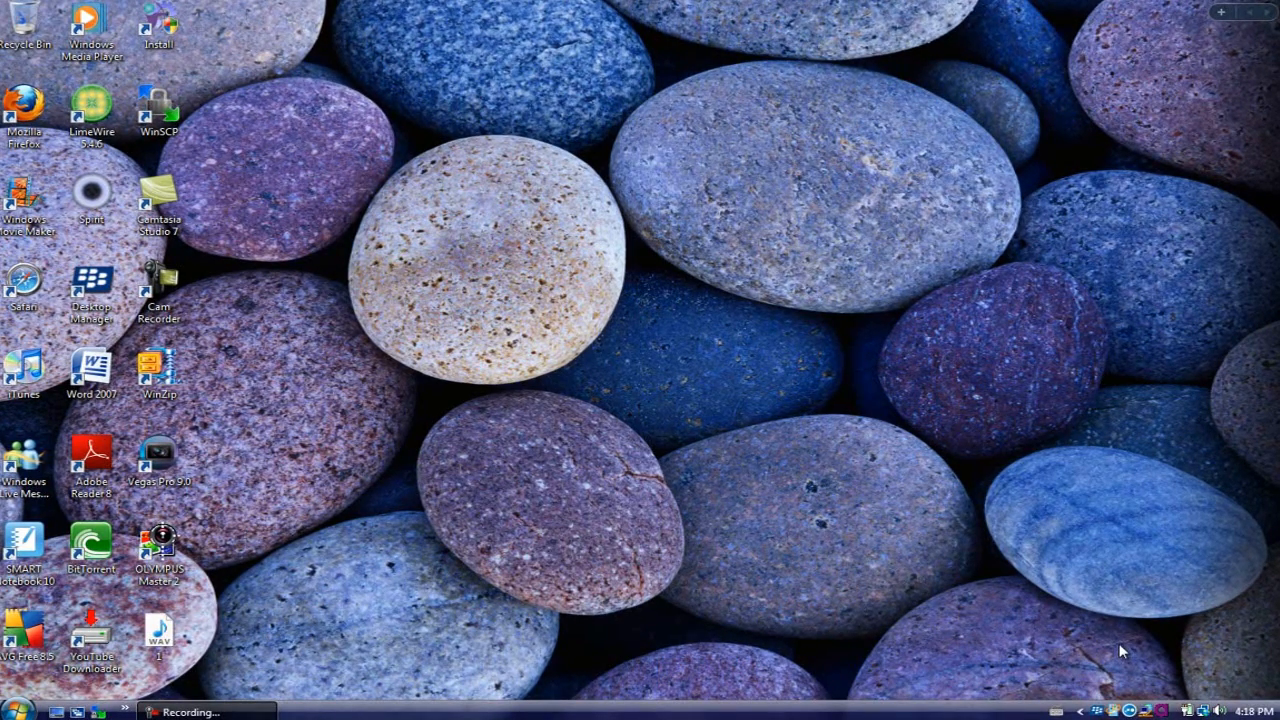
mouse_move(1110, 650)
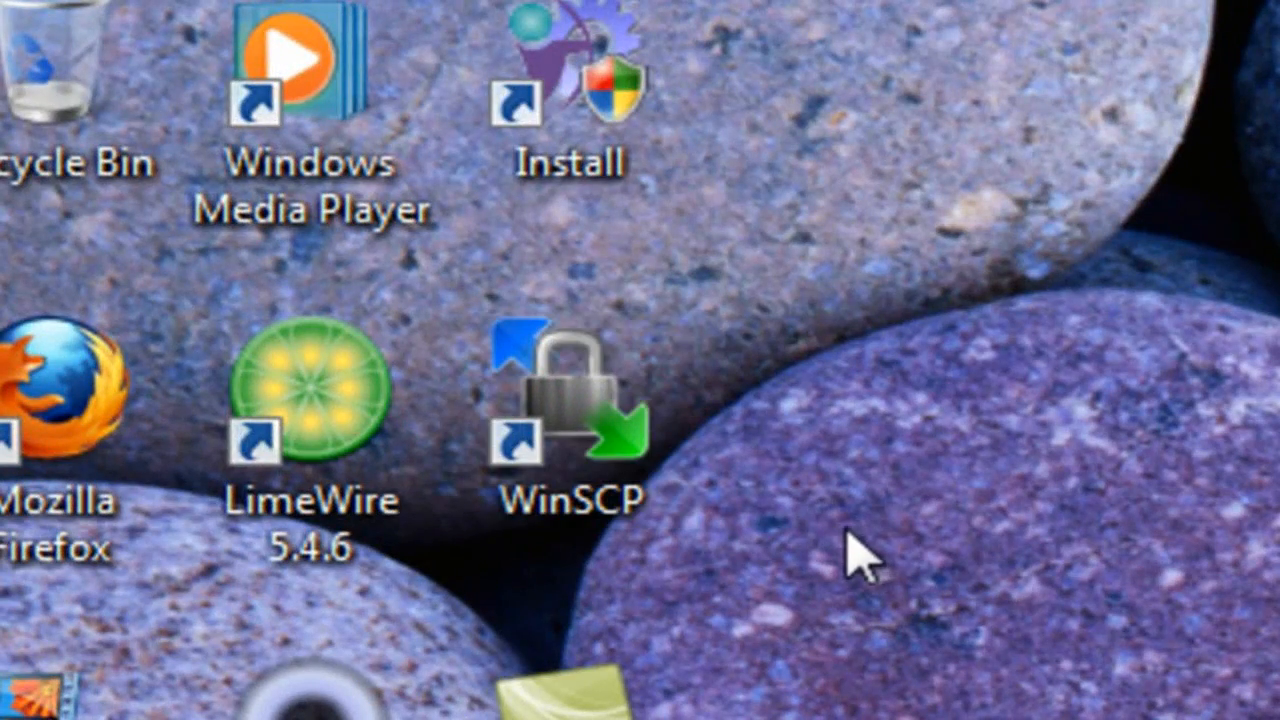
mouse_move(830, 430)
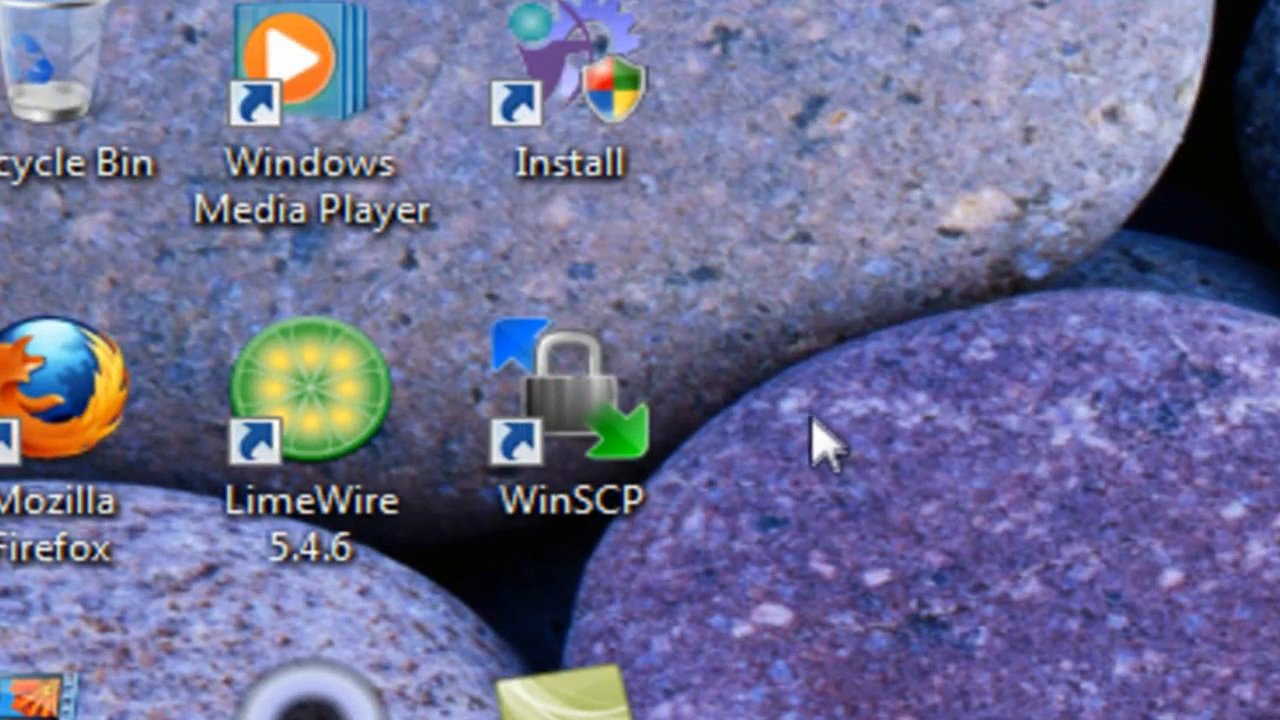
mouse_move(820, 424)
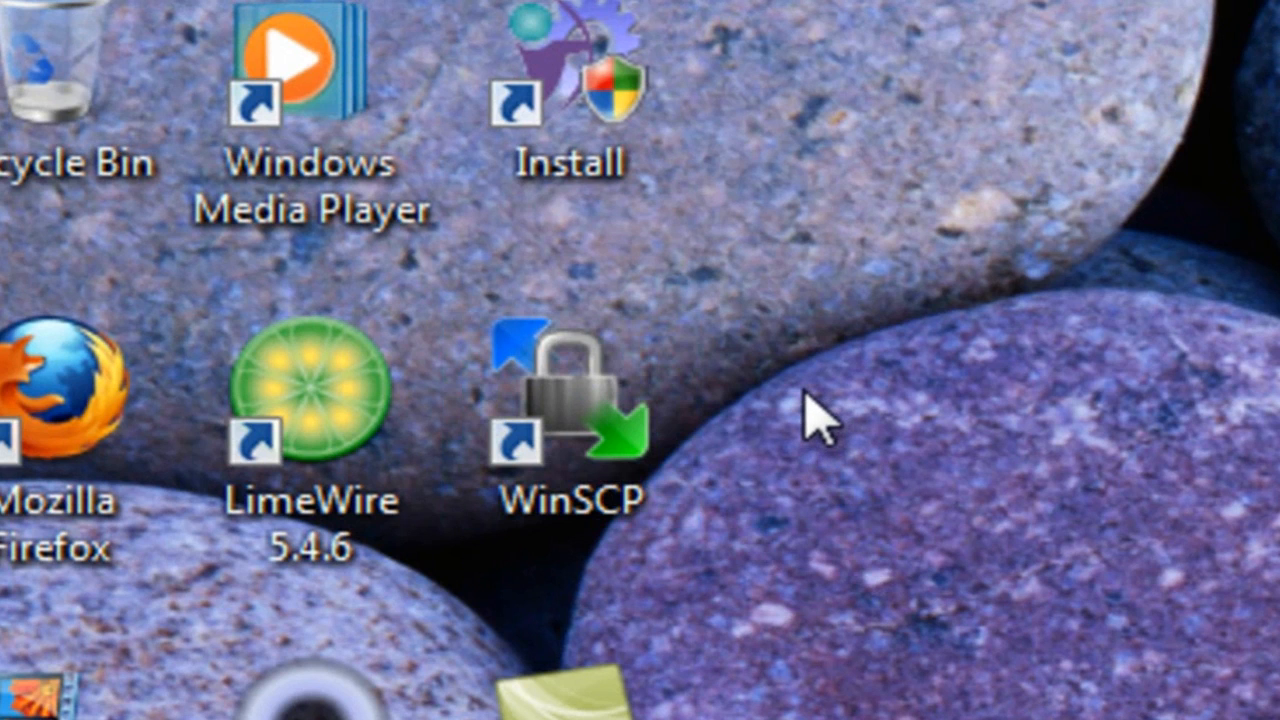
mouse_move(930, 470)
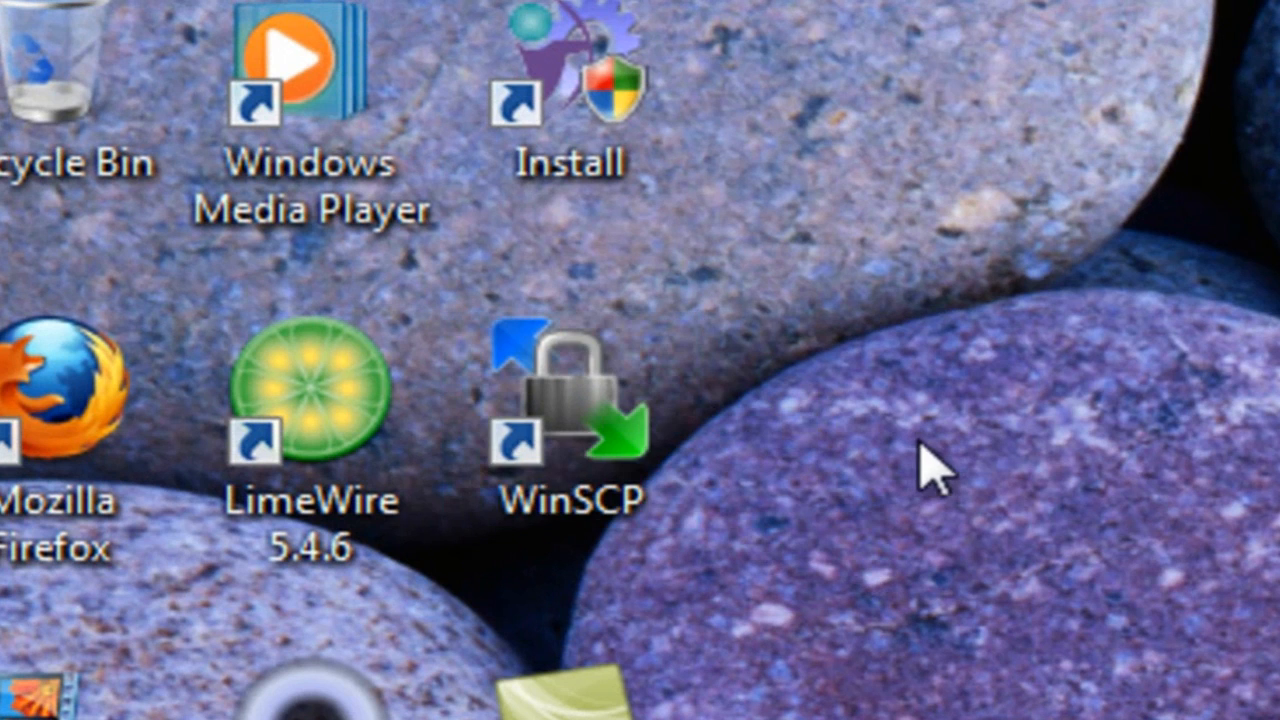
Launch WinSCP from its desktop shortcut
left_click(564, 410)
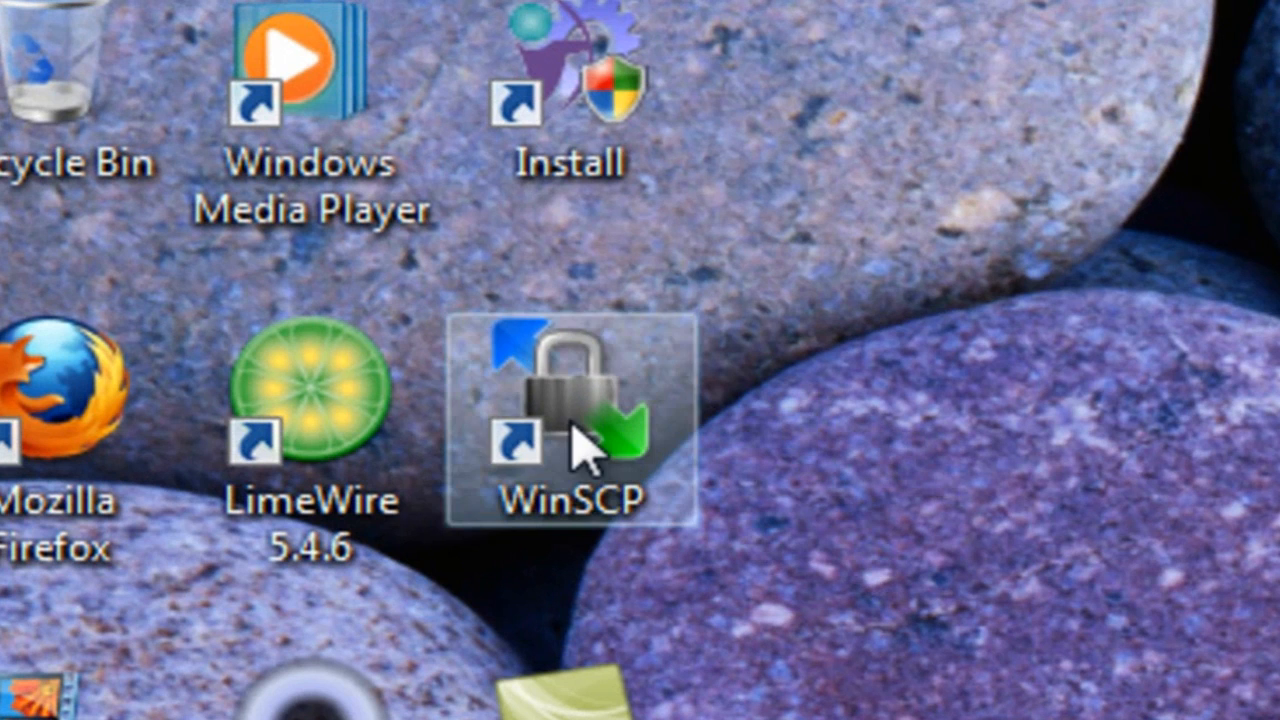
mouse_move(660, 490)
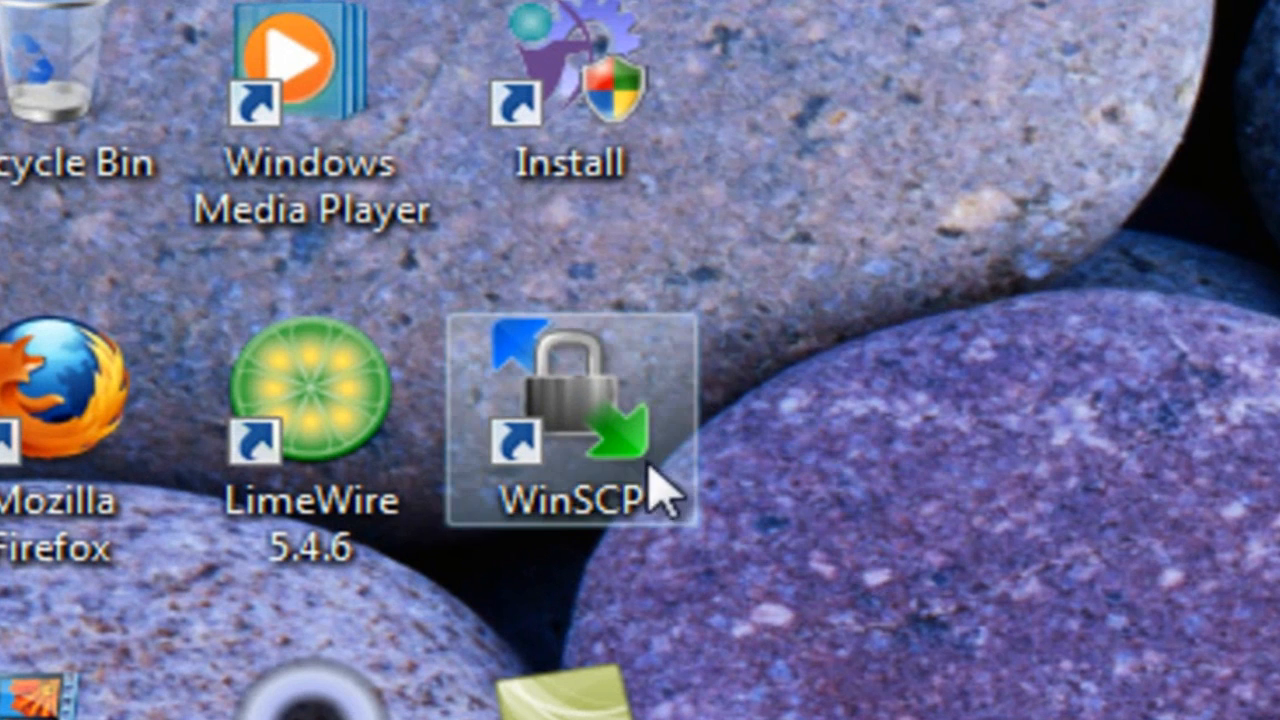
mouse_move(810, 470)
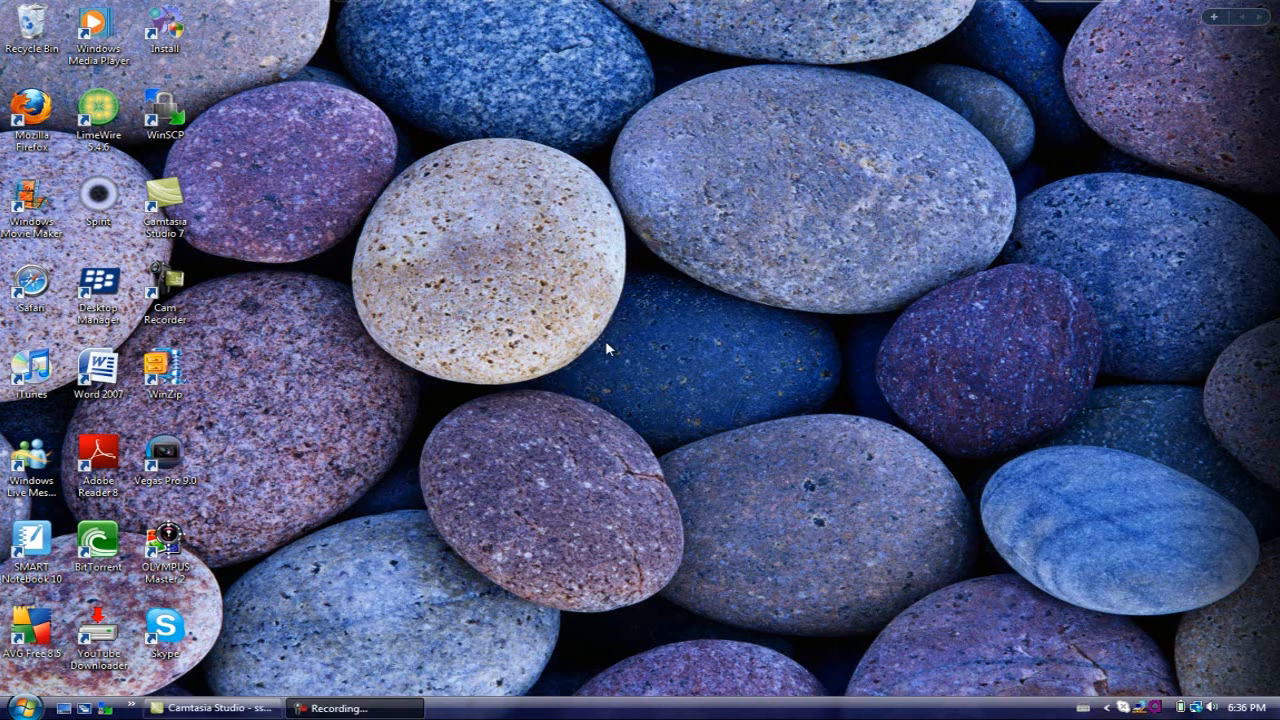
mouse_move(490, 262)
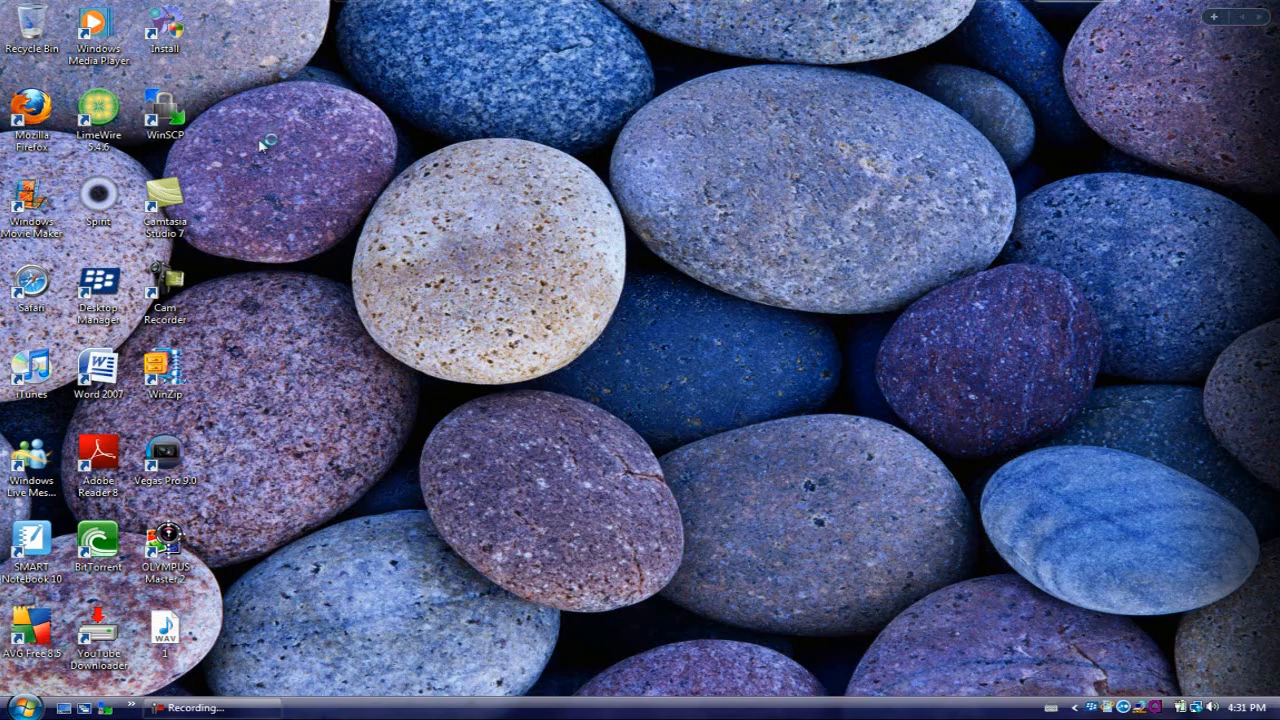
double_click(164, 110)
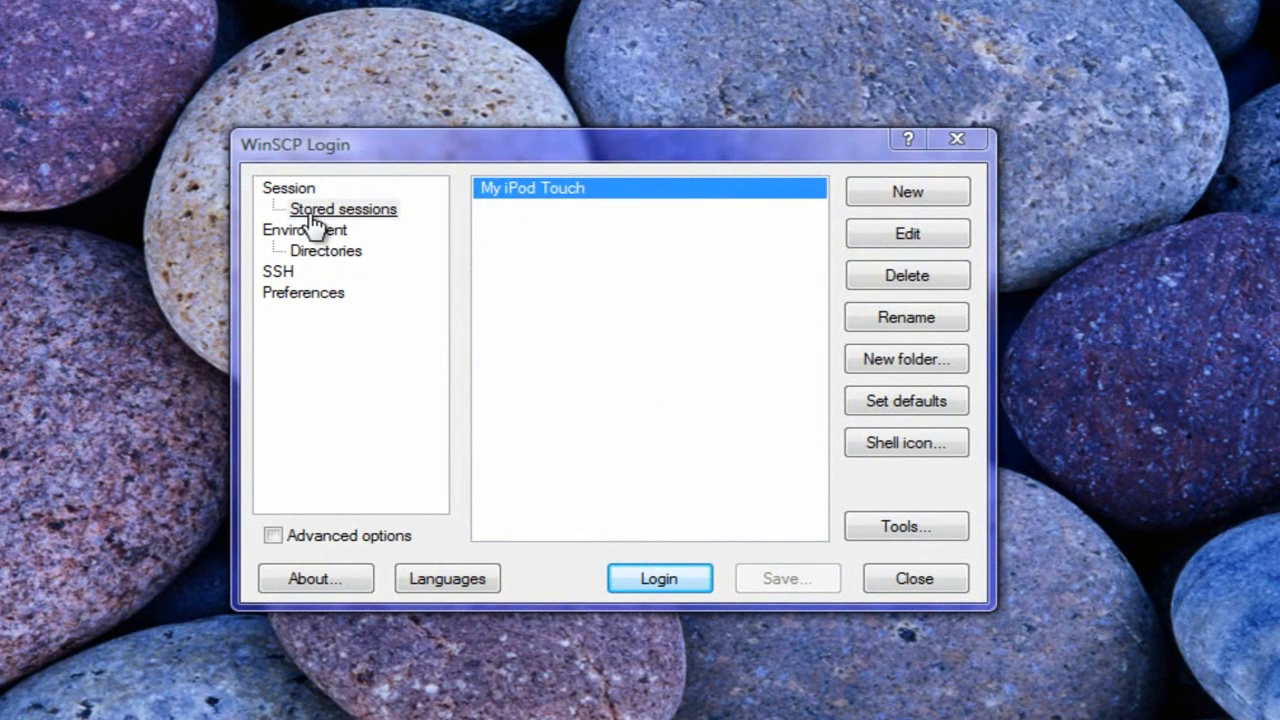
Start a new session from Stored sessions, ready to enter the host name
left_click(344, 210)
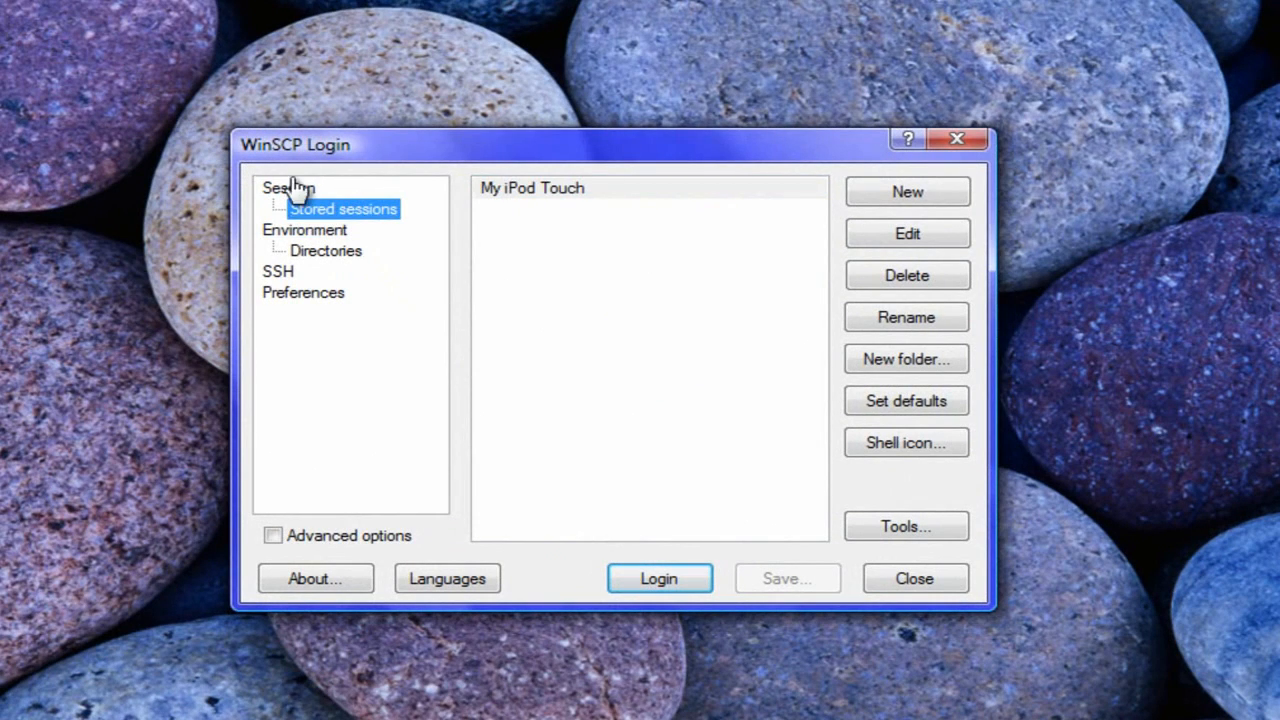
left_click(288, 188)
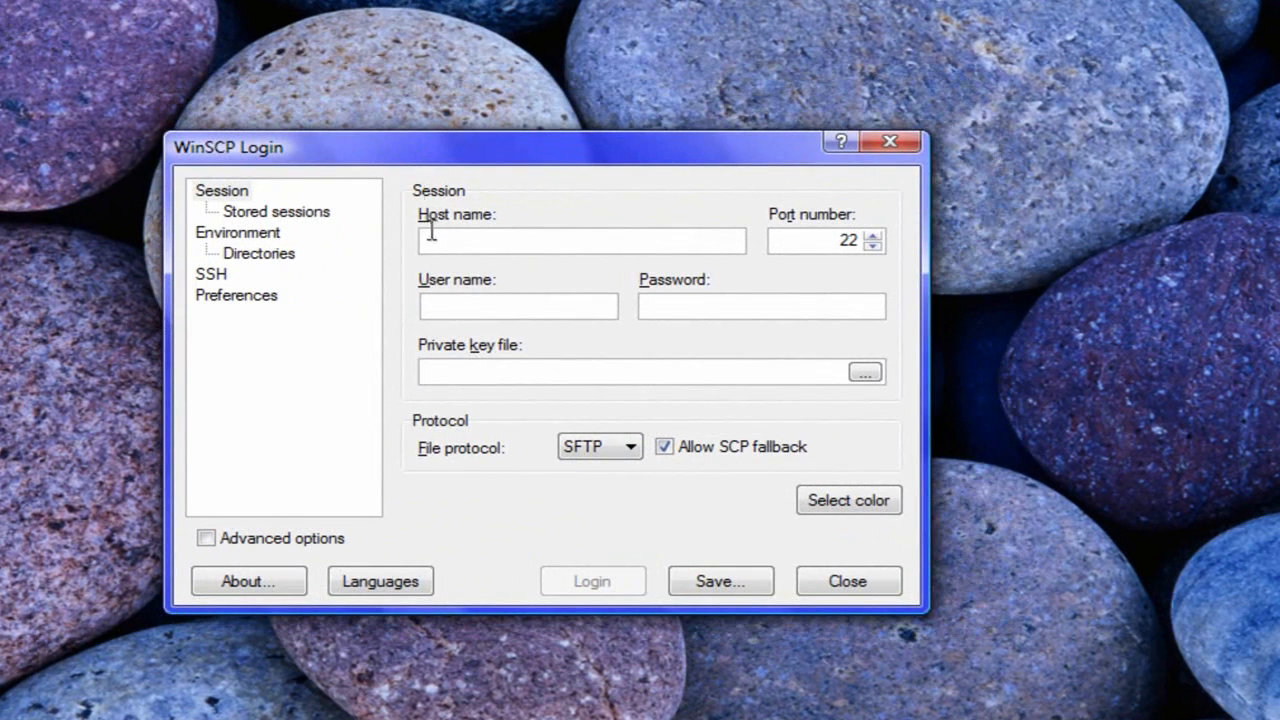
mouse_move(444, 232)
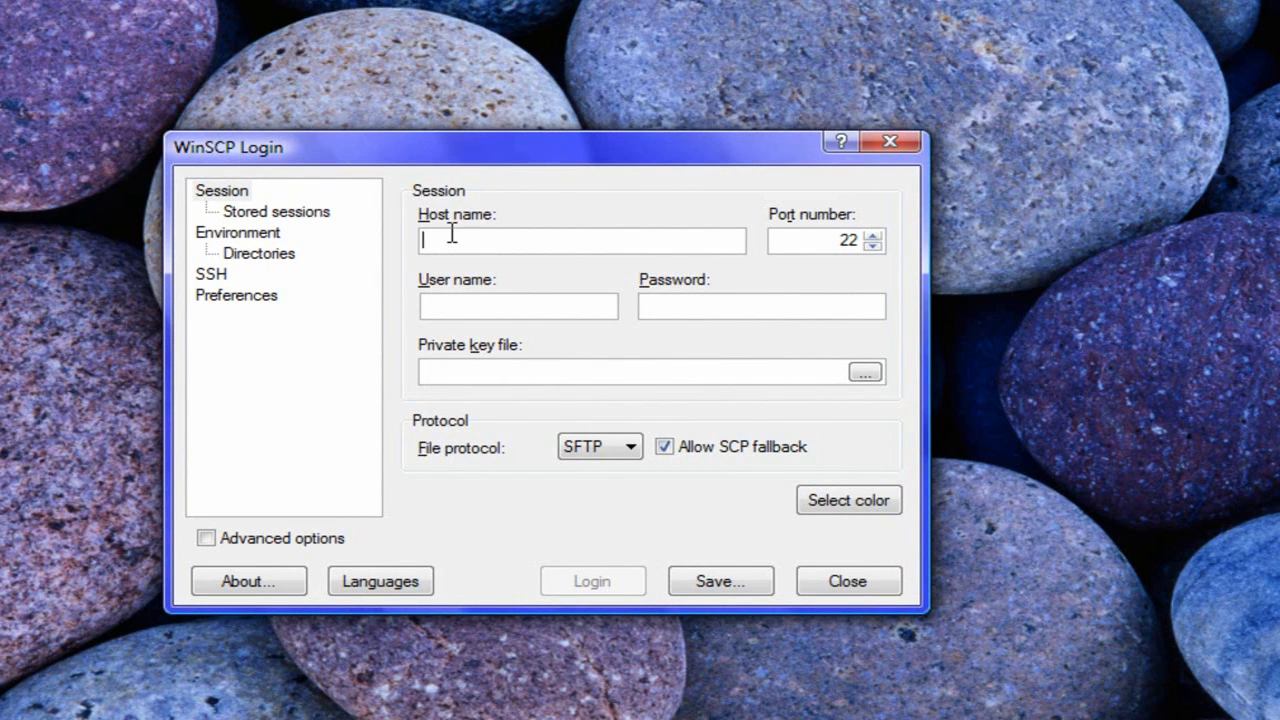
mouse_move(464, 238)
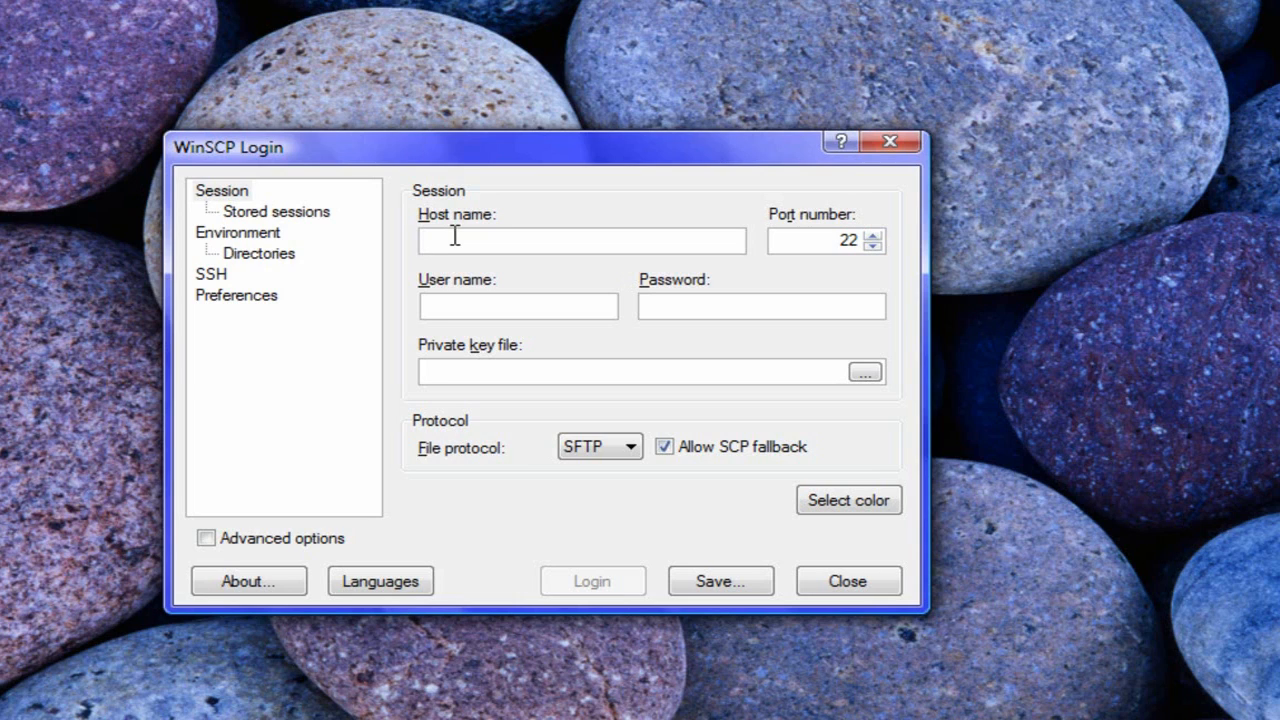
left_click(580, 240)
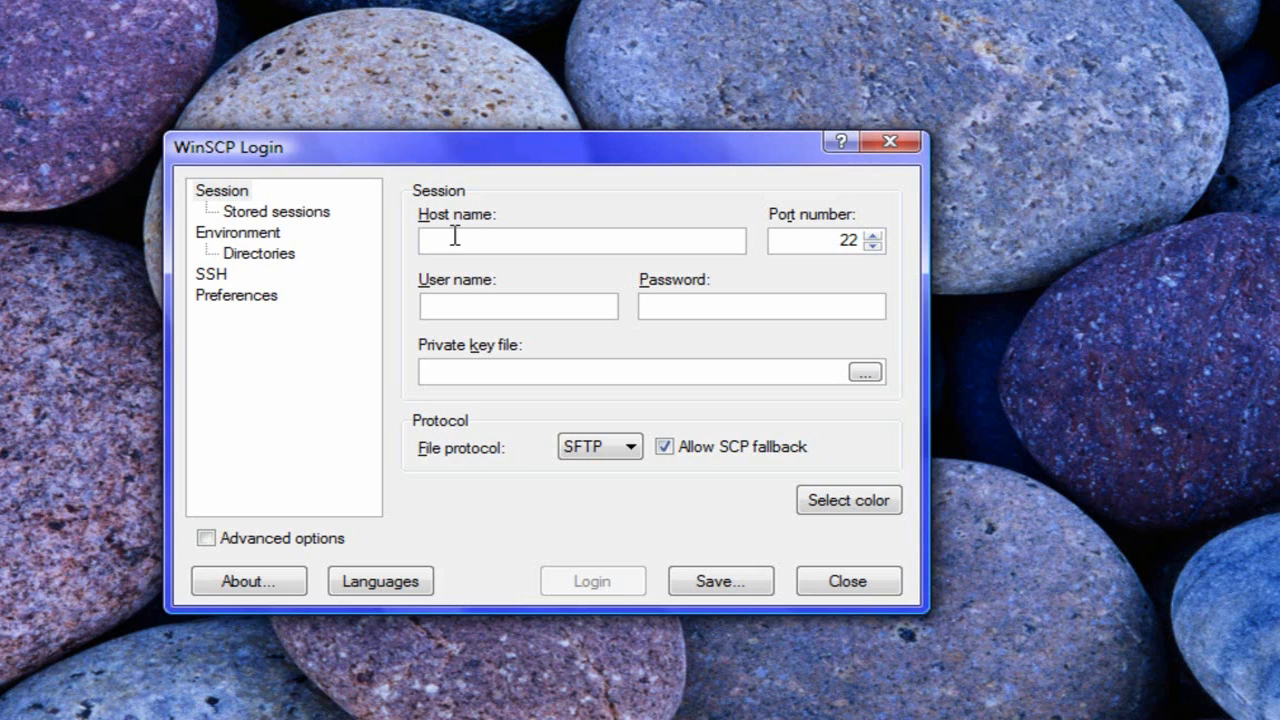
mouse_move(496, 290)
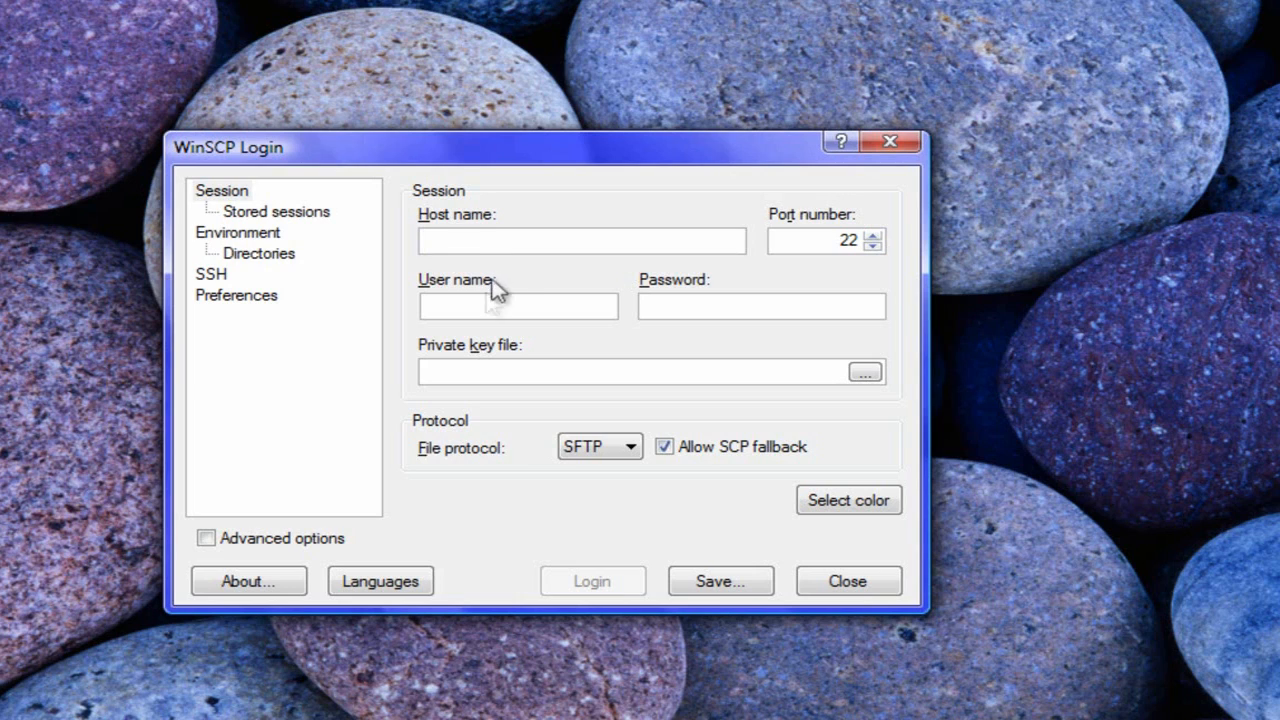
Enter user name 'root' with its password and begin the host address '192.'
type("r")
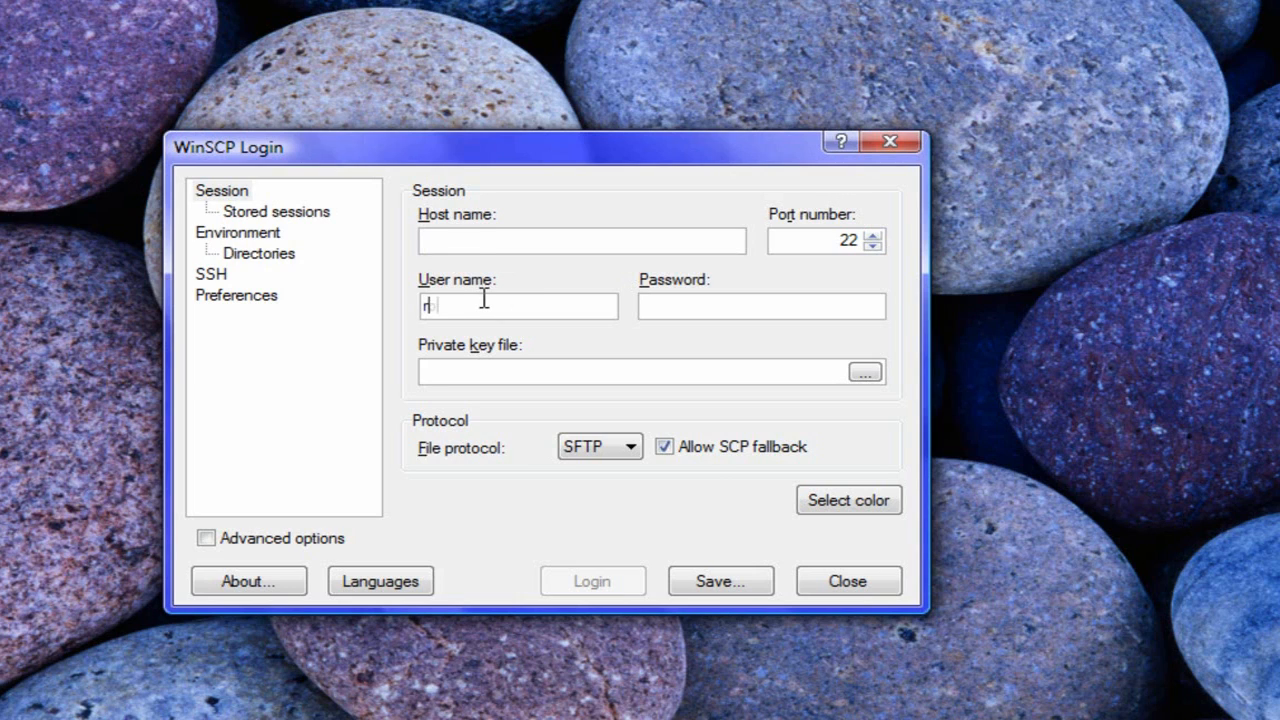
type("oot")
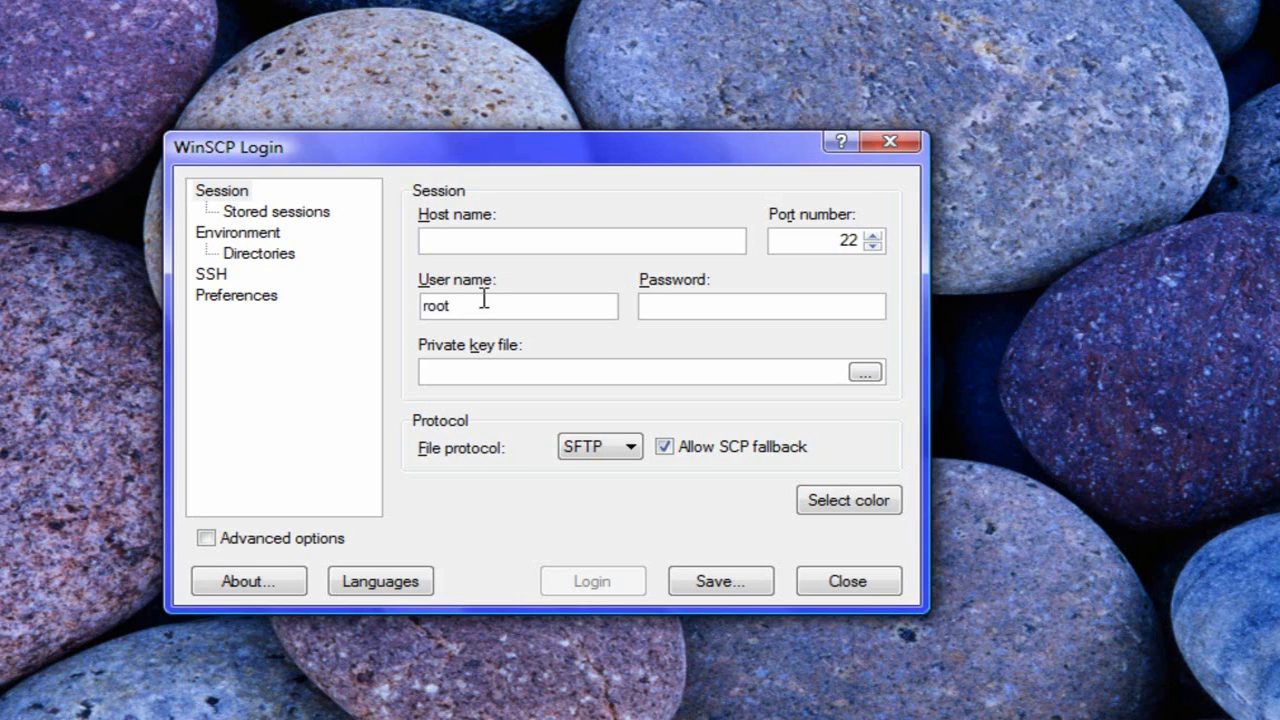
type("••")
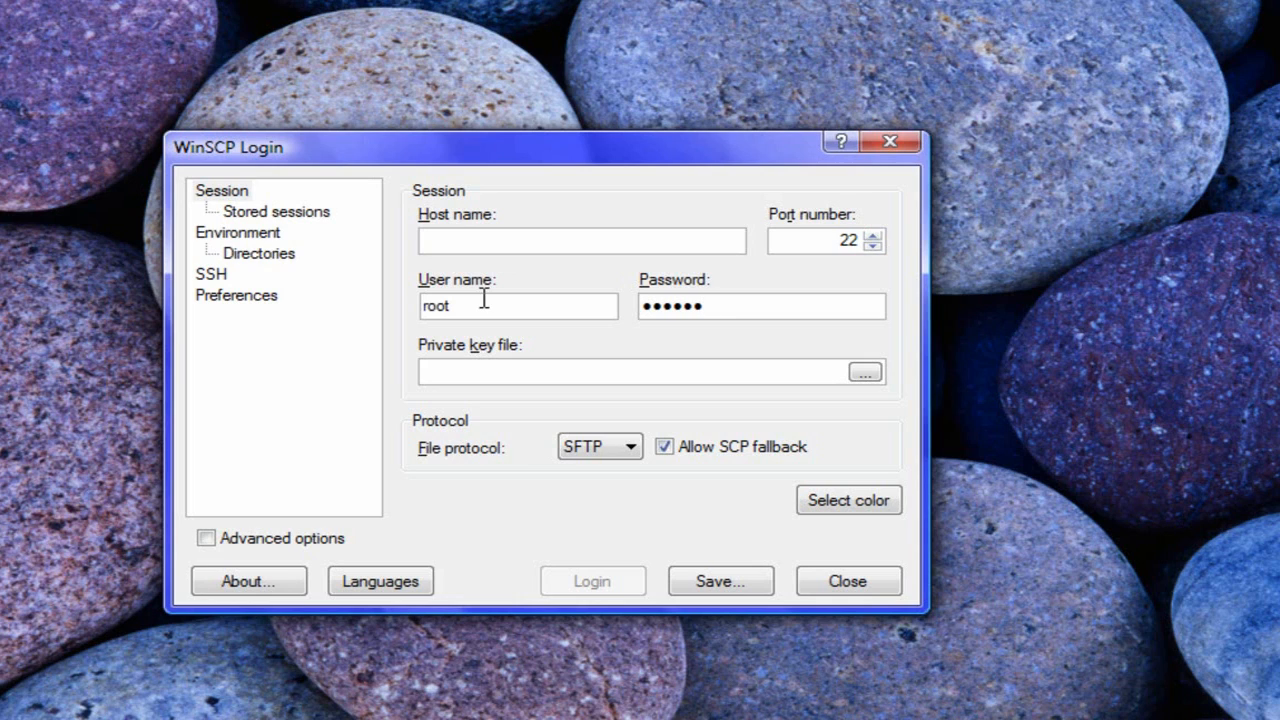
mouse_move(392, 222)
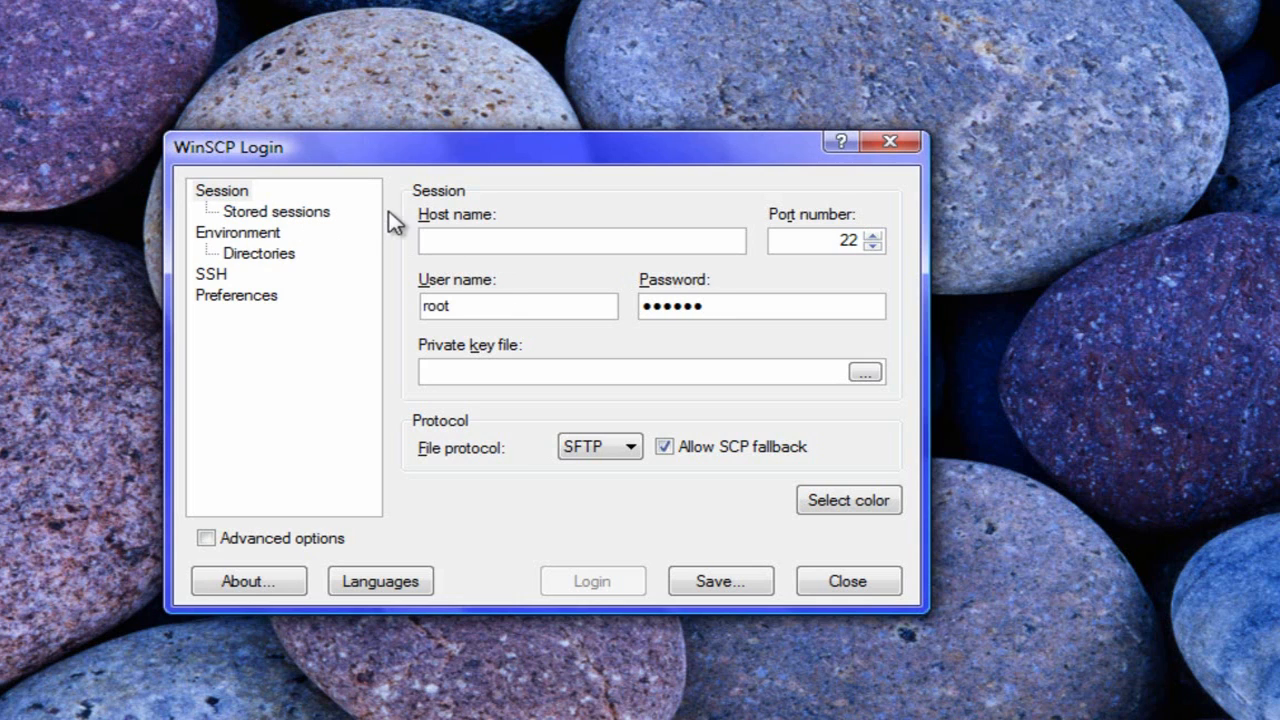
left_click(582, 240)
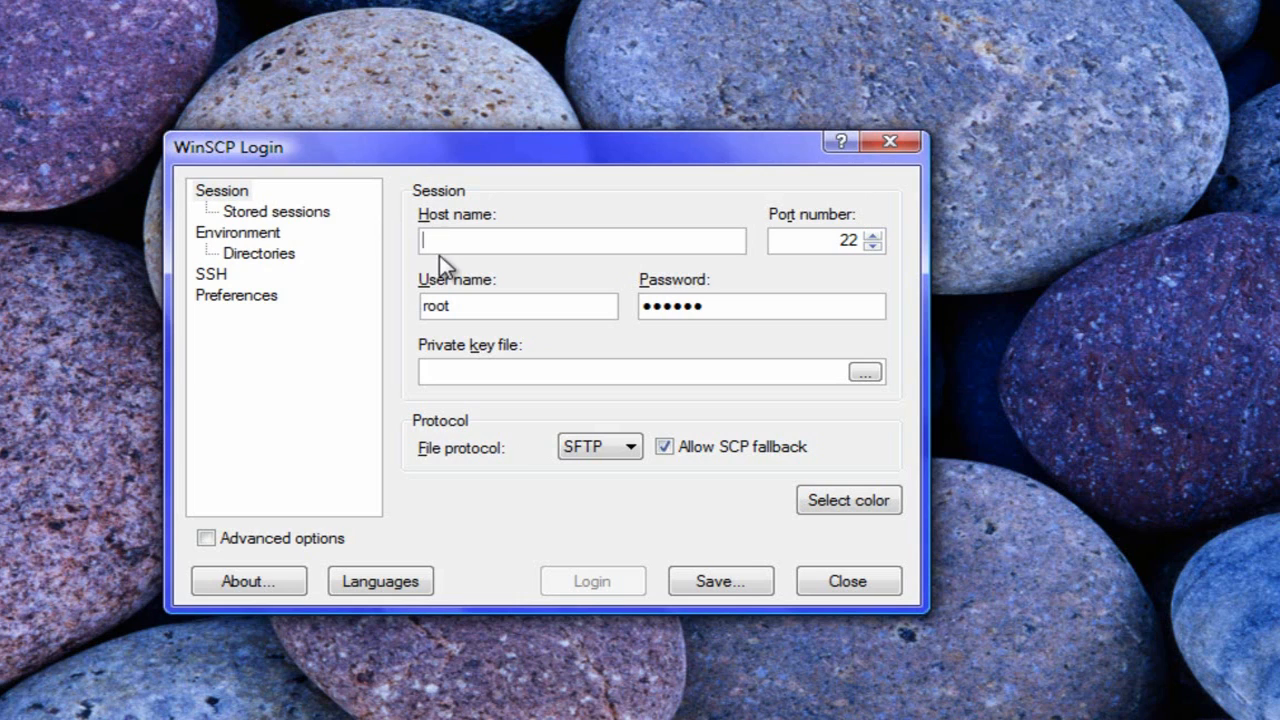
type("1")
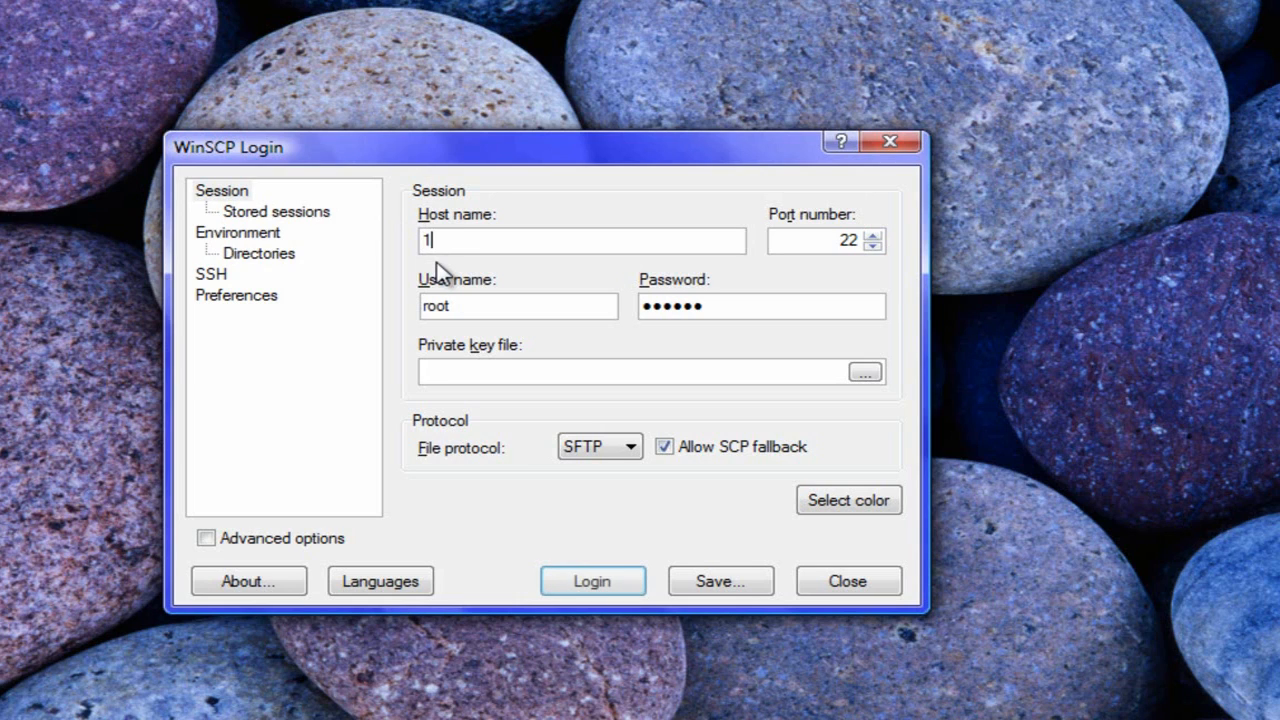
type("92.168.")
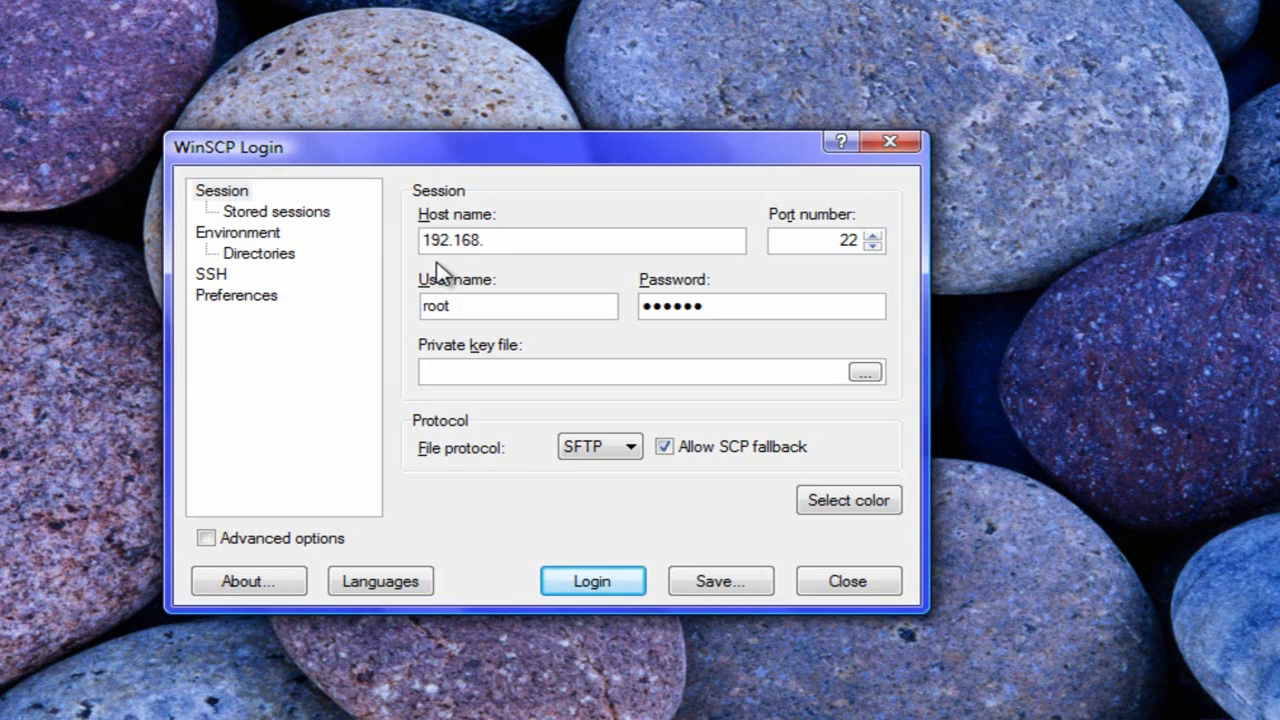
mouse_move(440, 278)
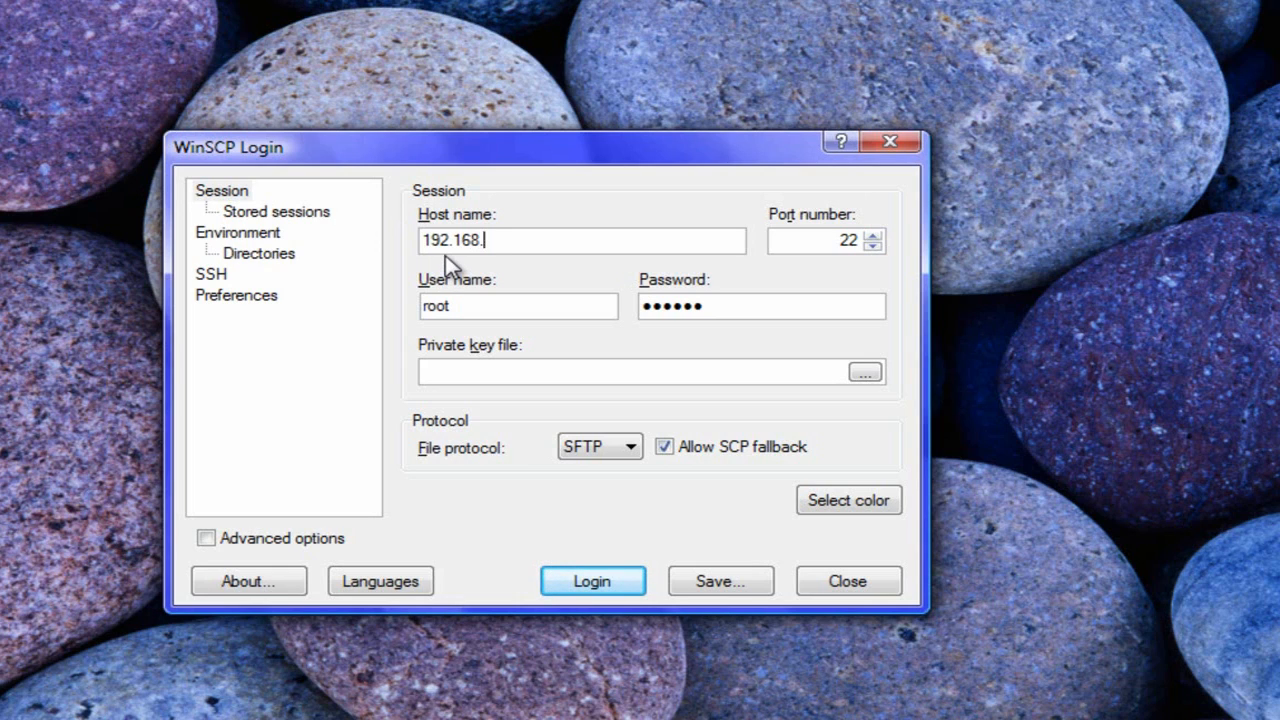
mouse_move(576, 272)
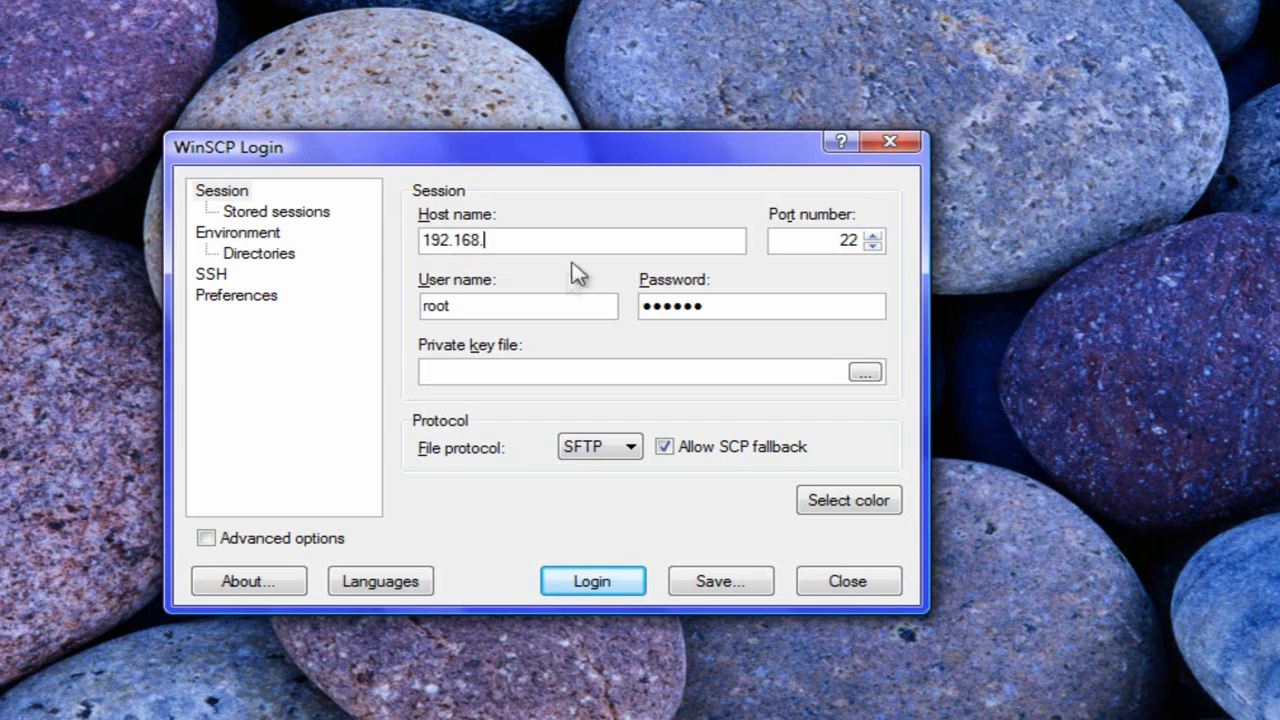
mouse_move(582, 258)
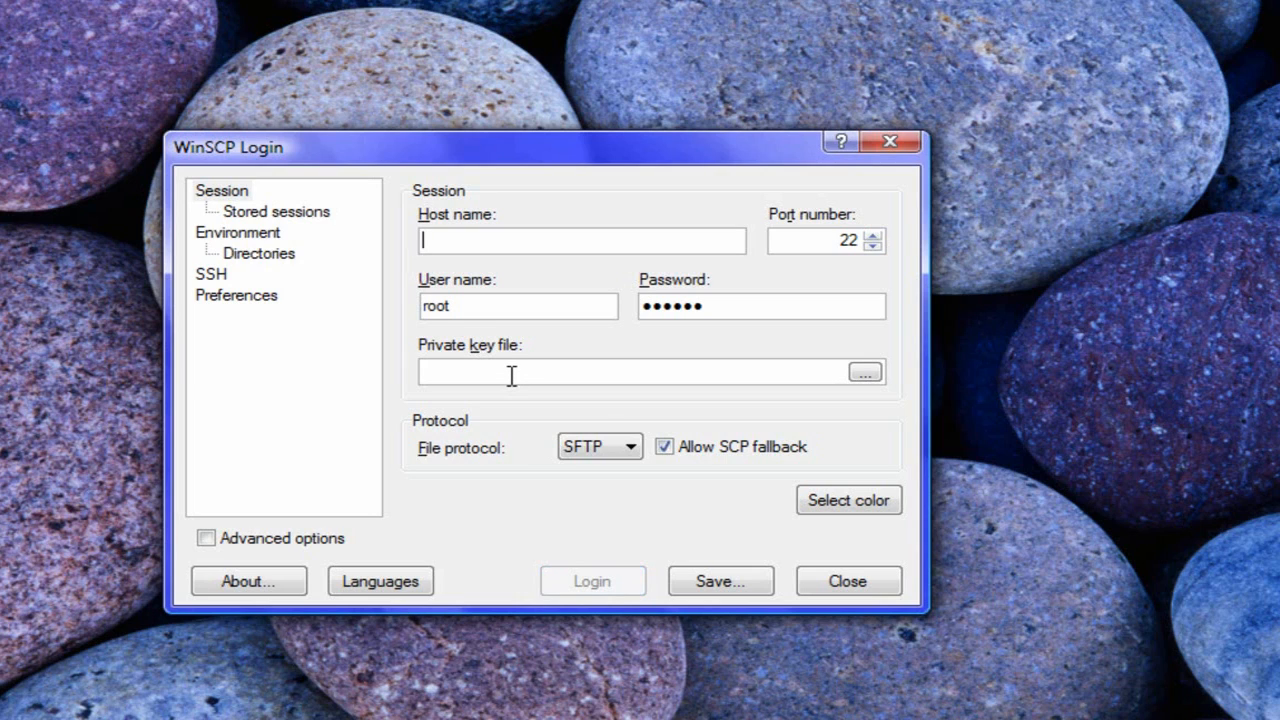
mouse_move(514, 374)
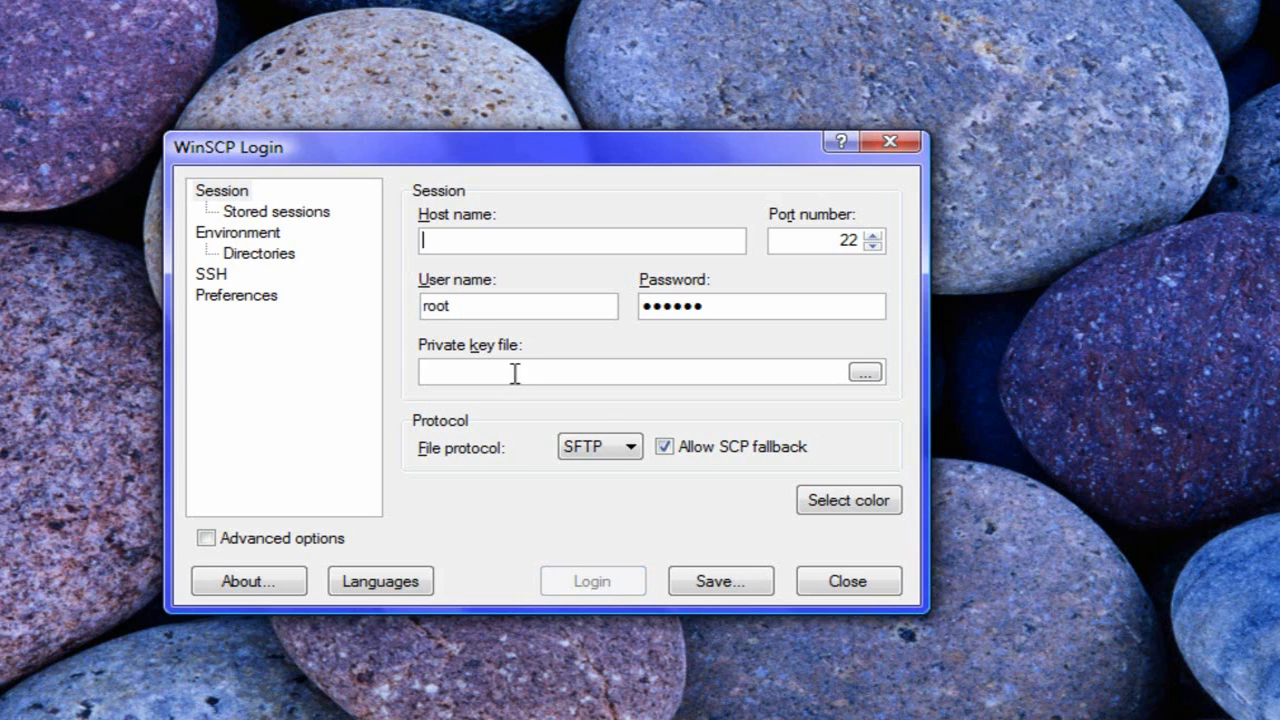
mouse_move(524, 368)
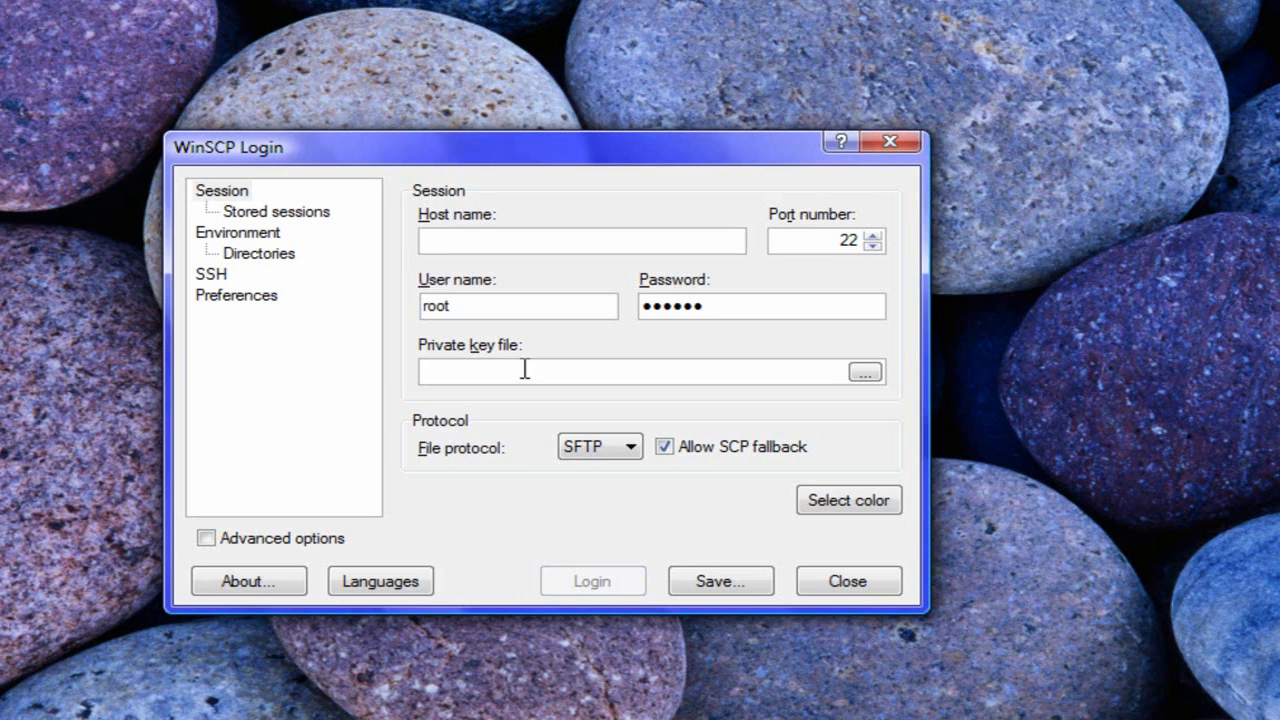
left_click(584, 240)
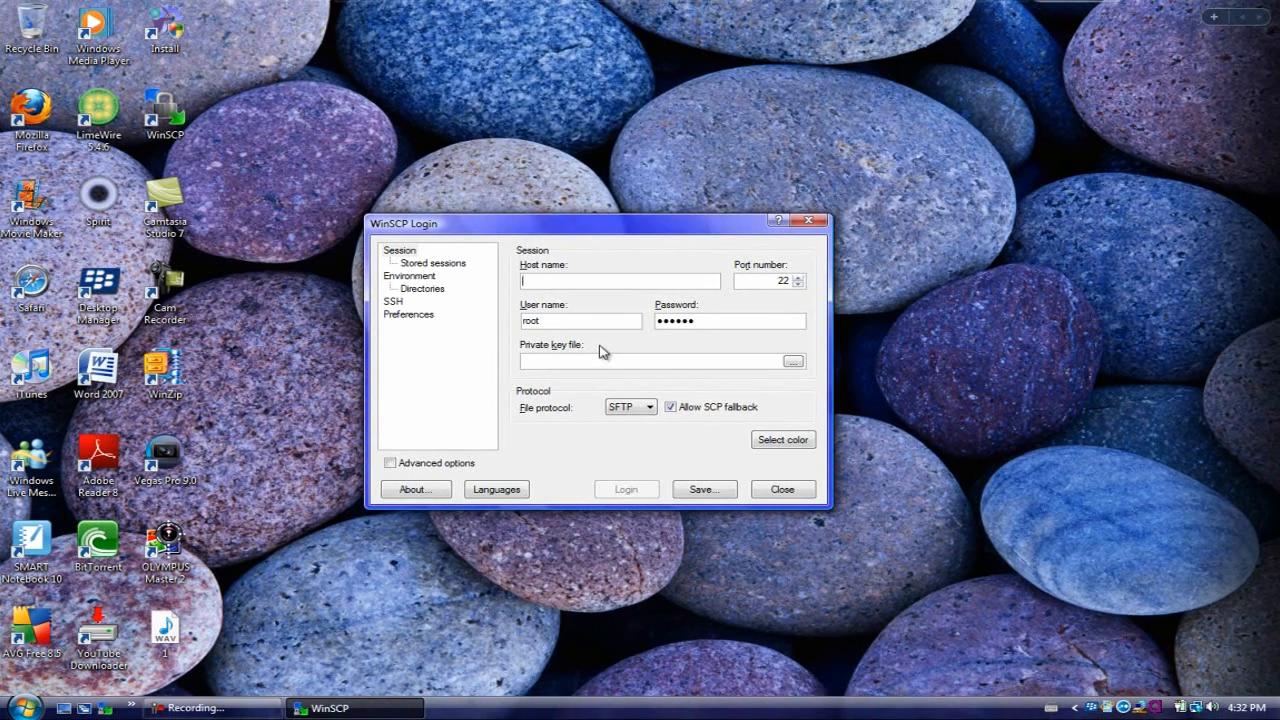
Log in to the iPod Touch over SFTP as root
left_click(626, 488)
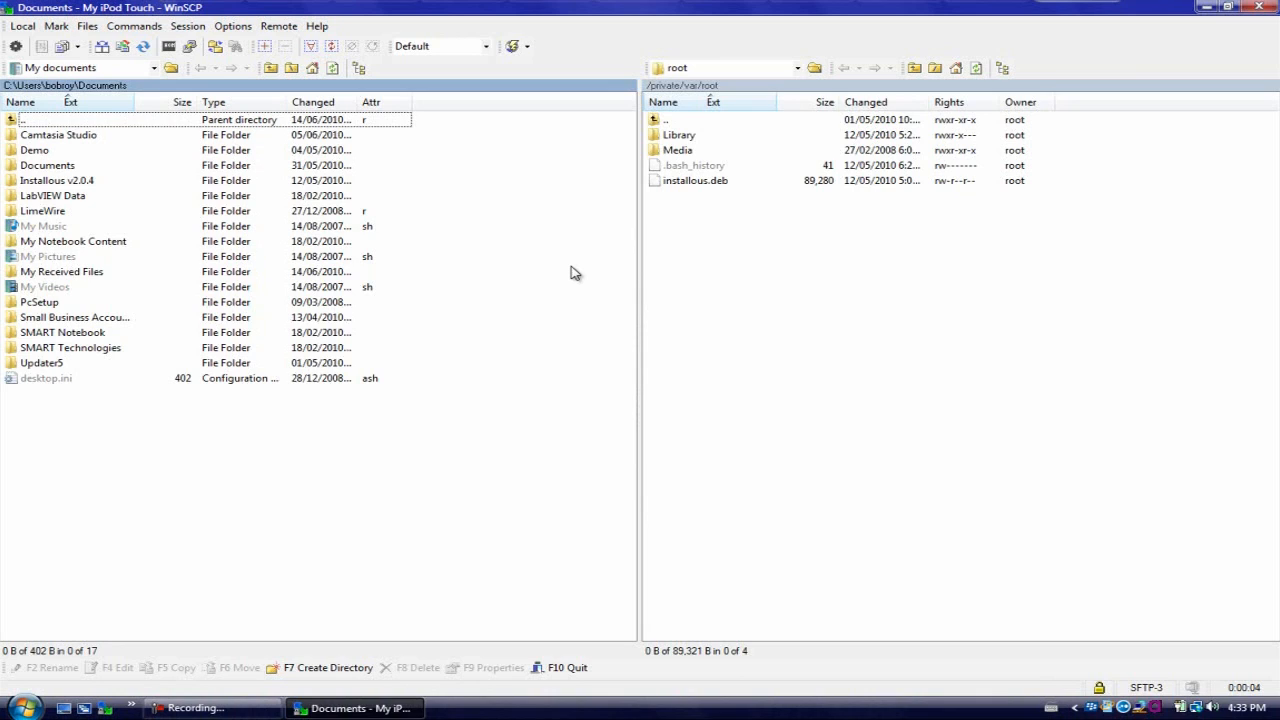
mouse_move(588, 272)
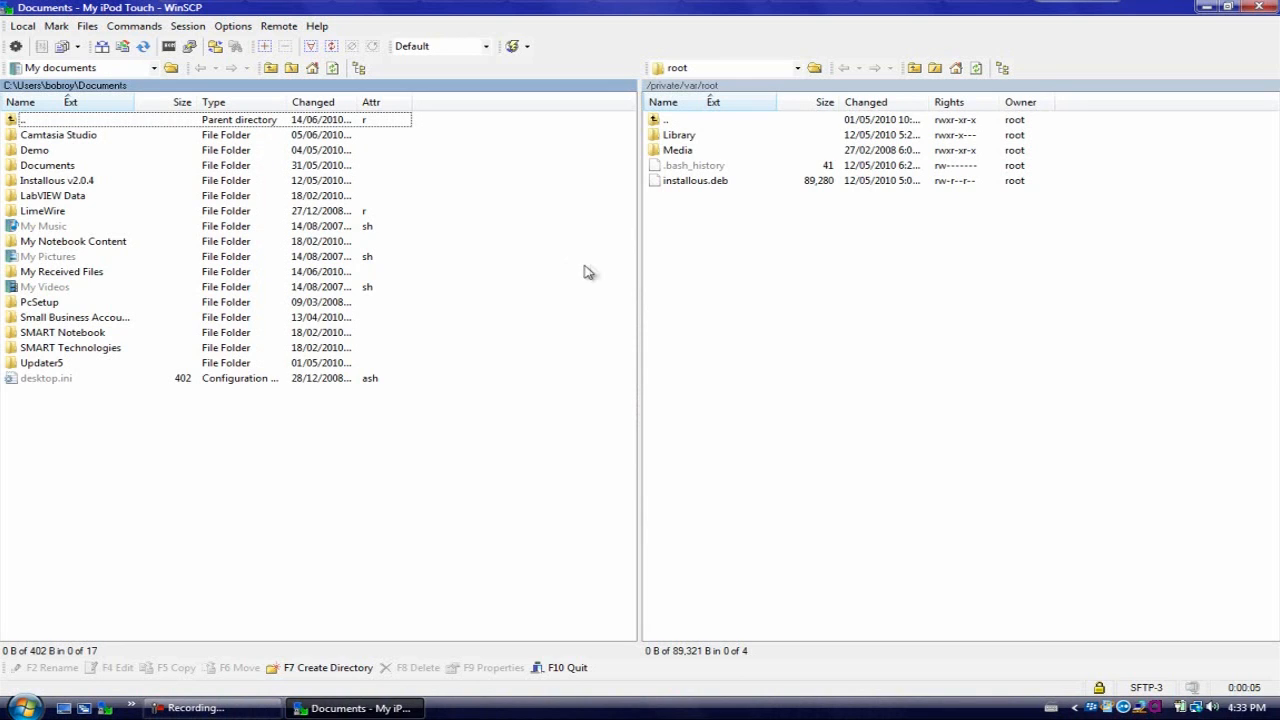
mouse_move(532, 264)
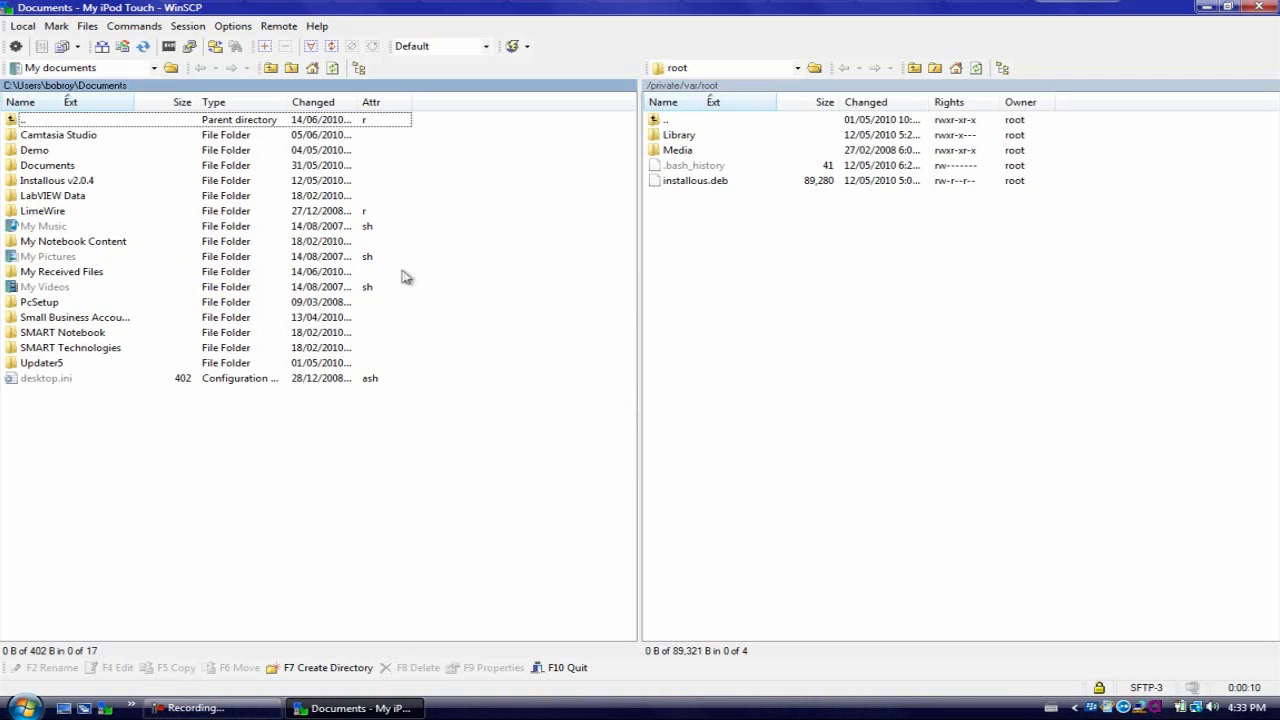
mouse_move(100, 248)
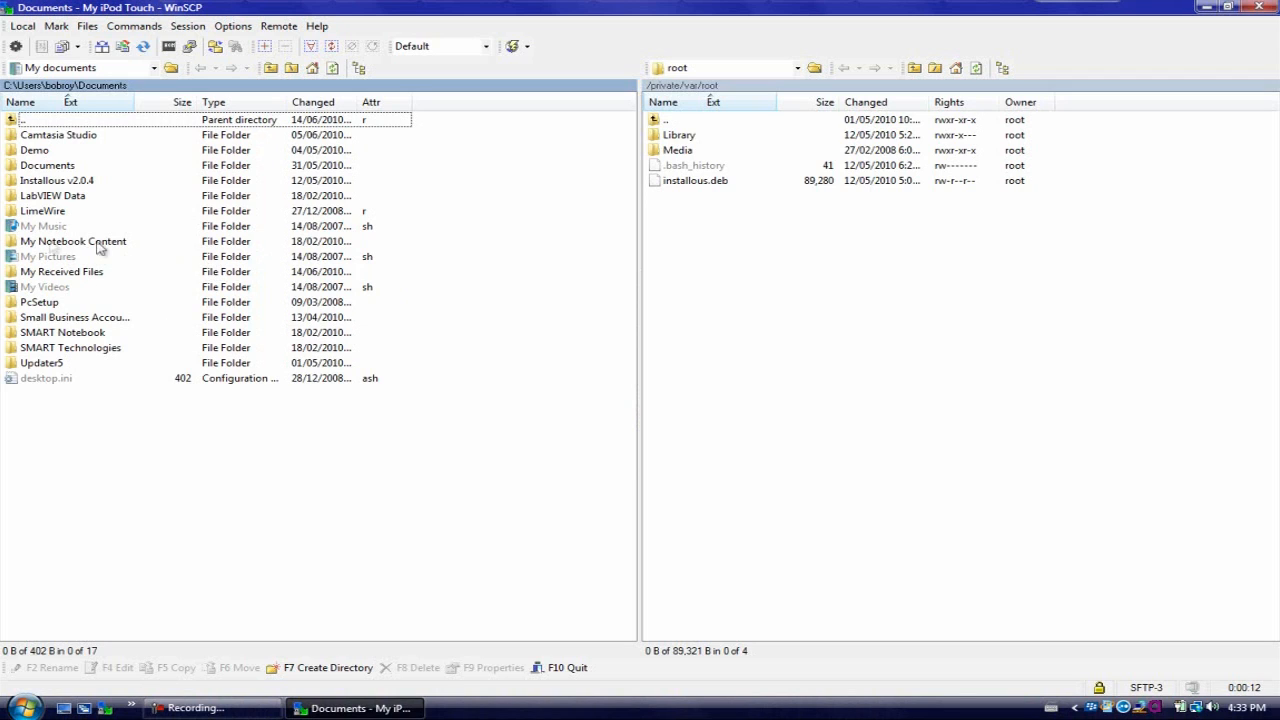
mouse_move(108, 256)
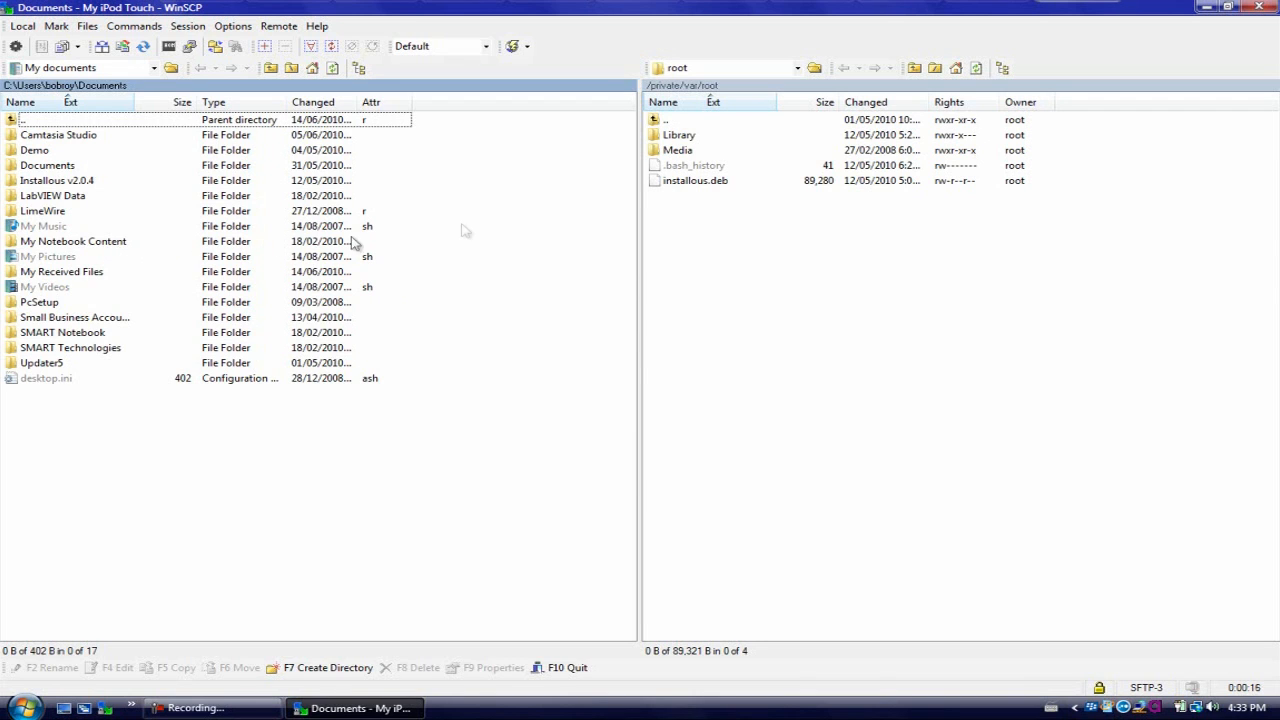
Go up from /private/var/root to the /private/var folder on the remote side
left_click(664, 120)
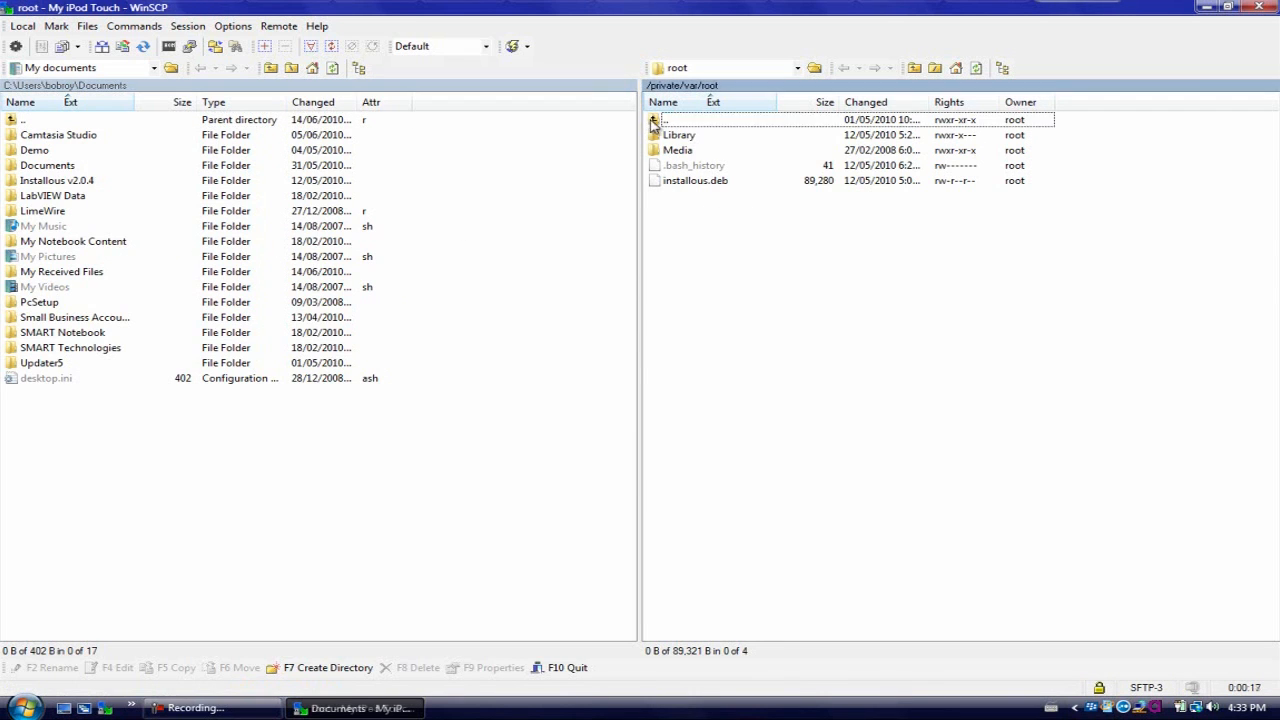
double_click(664, 120)
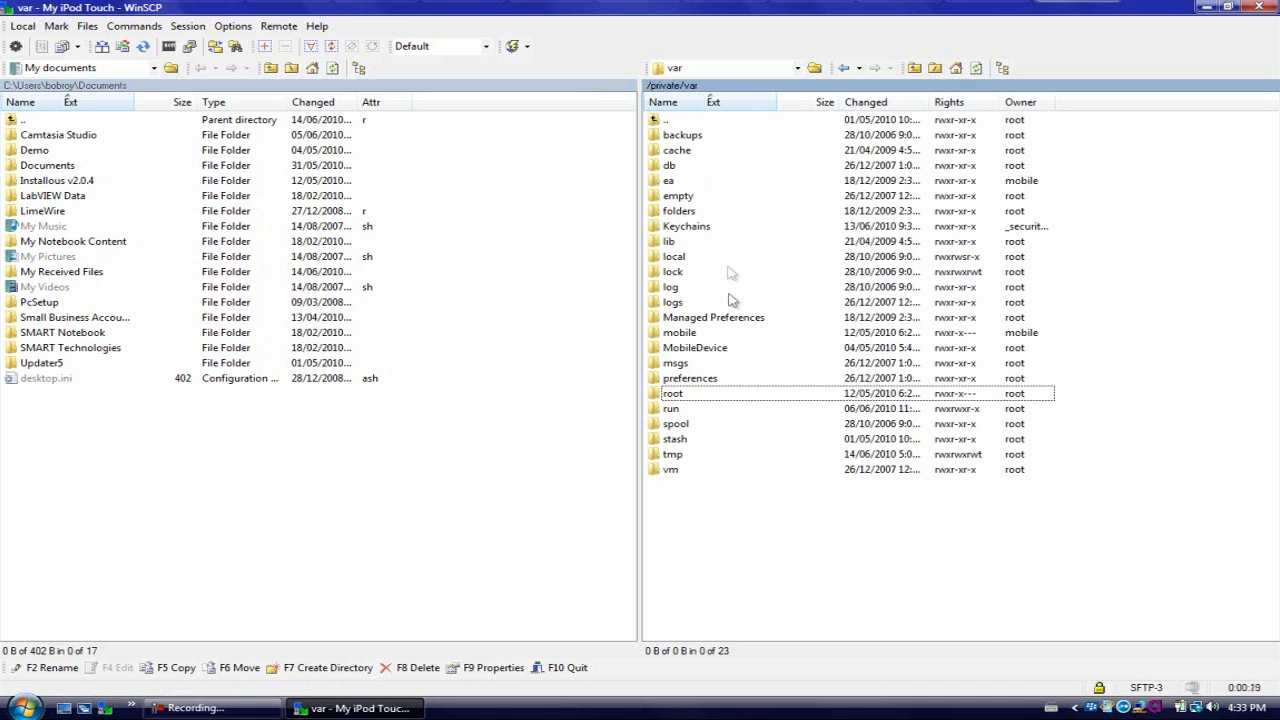
mouse_move(710, 224)
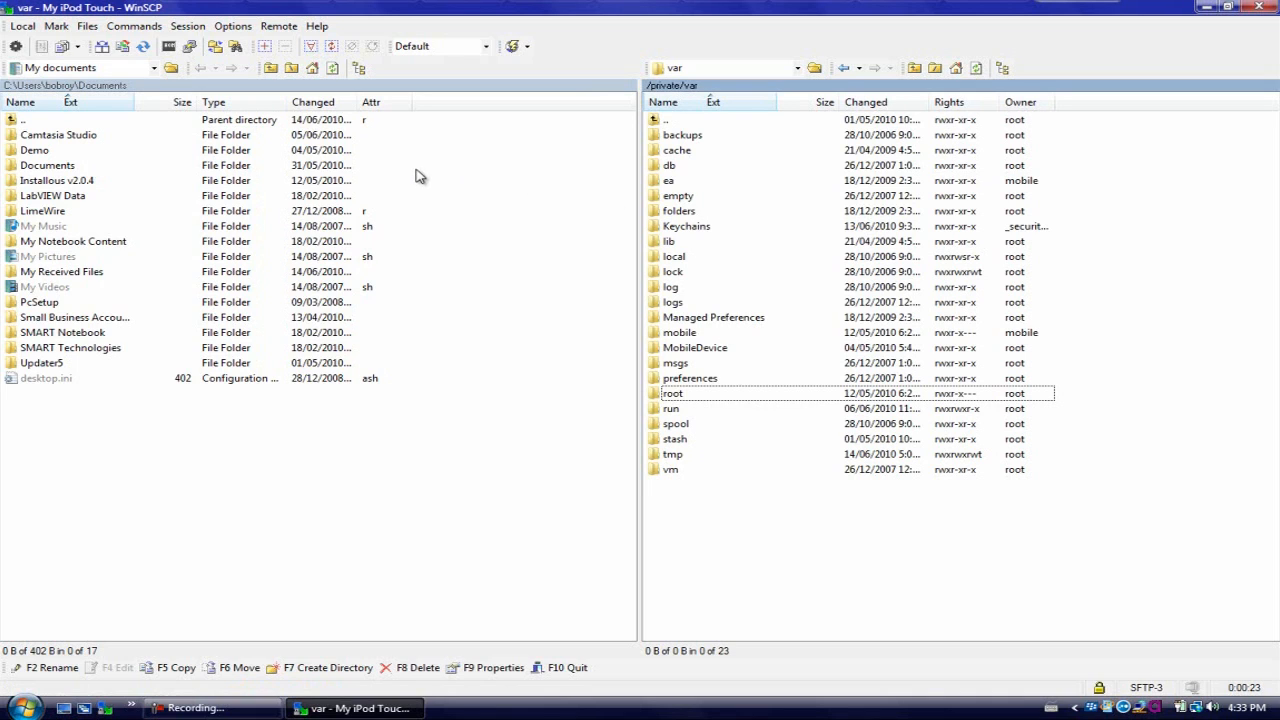
mouse_move(584, 224)
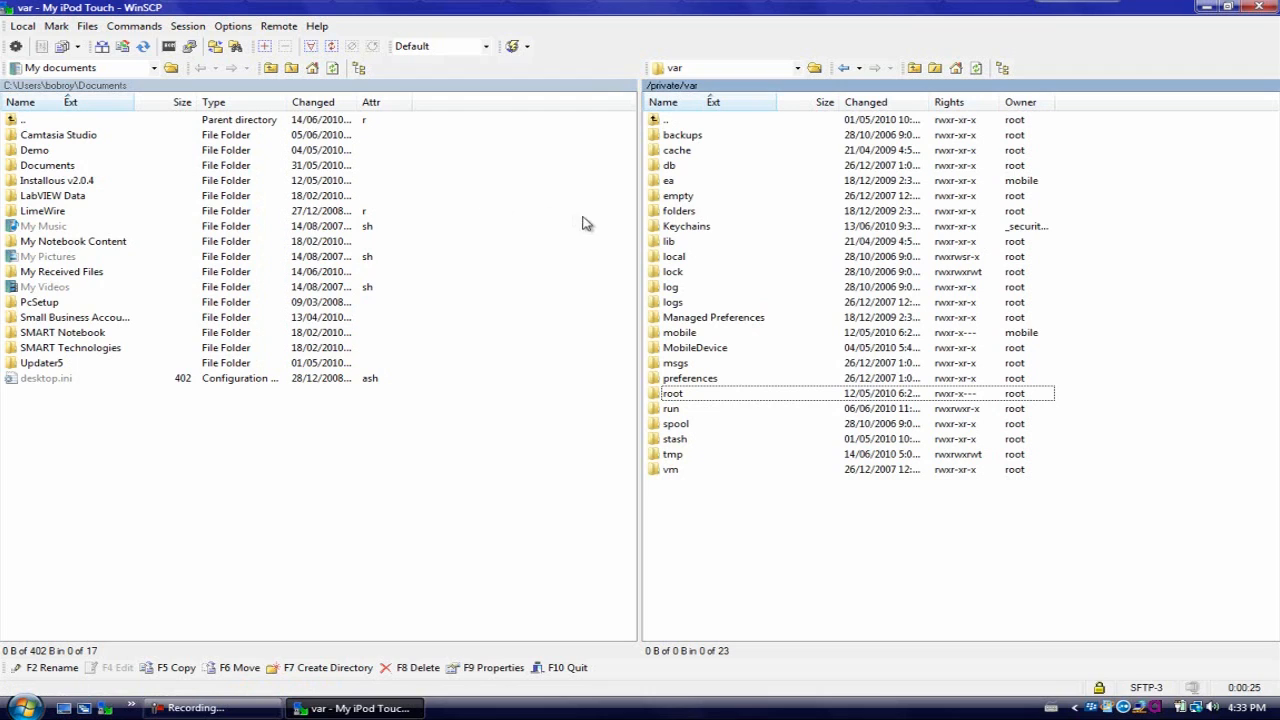
mouse_move(660, 238)
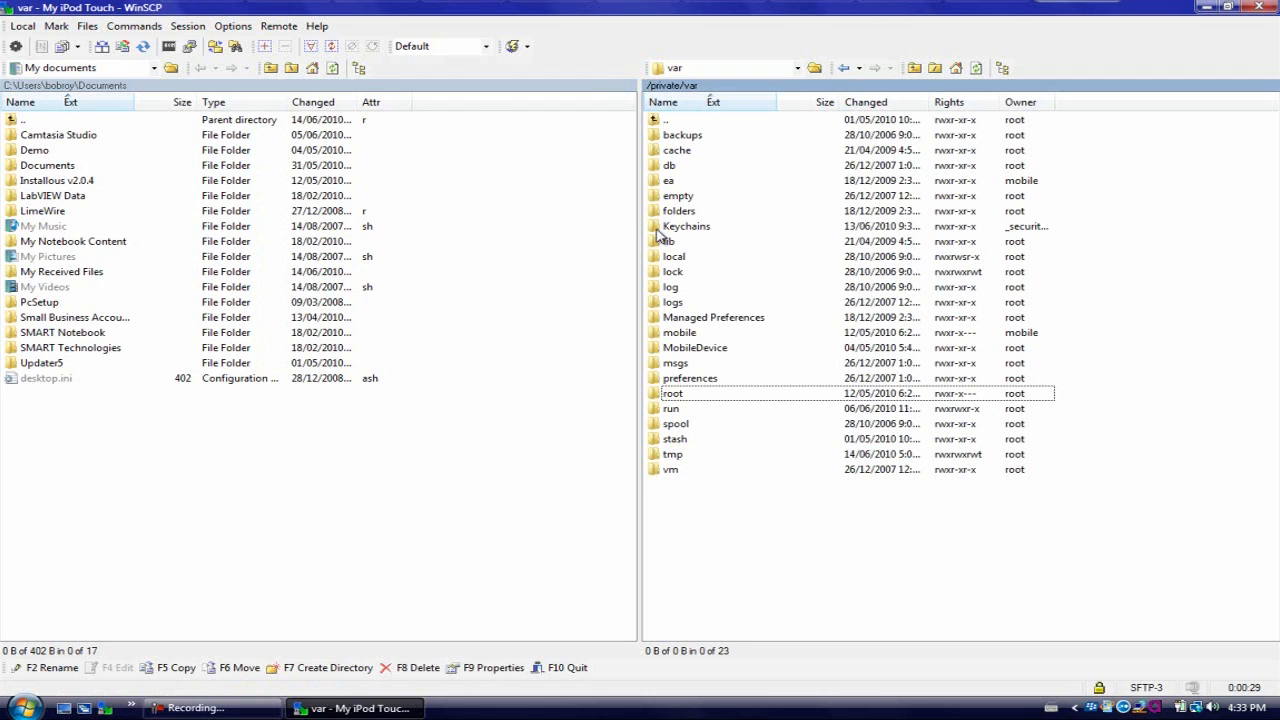
mouse_move(796, 292)
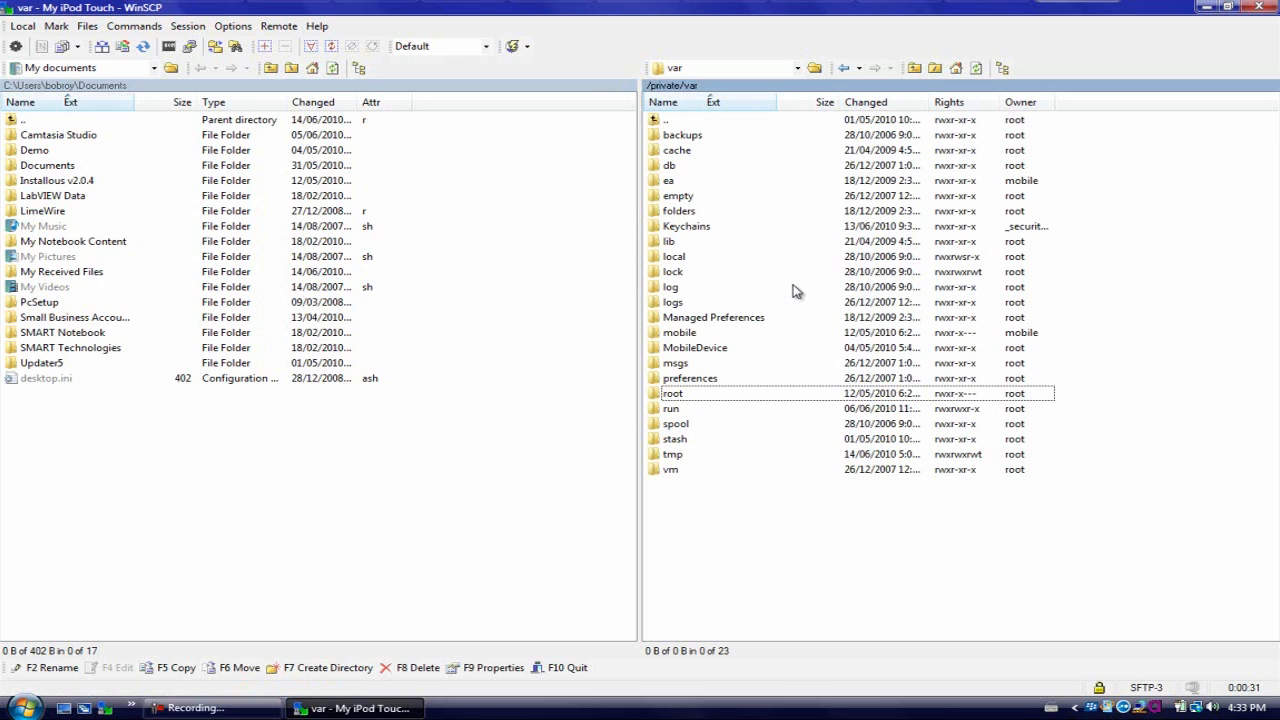
mouse_move(728, 312)
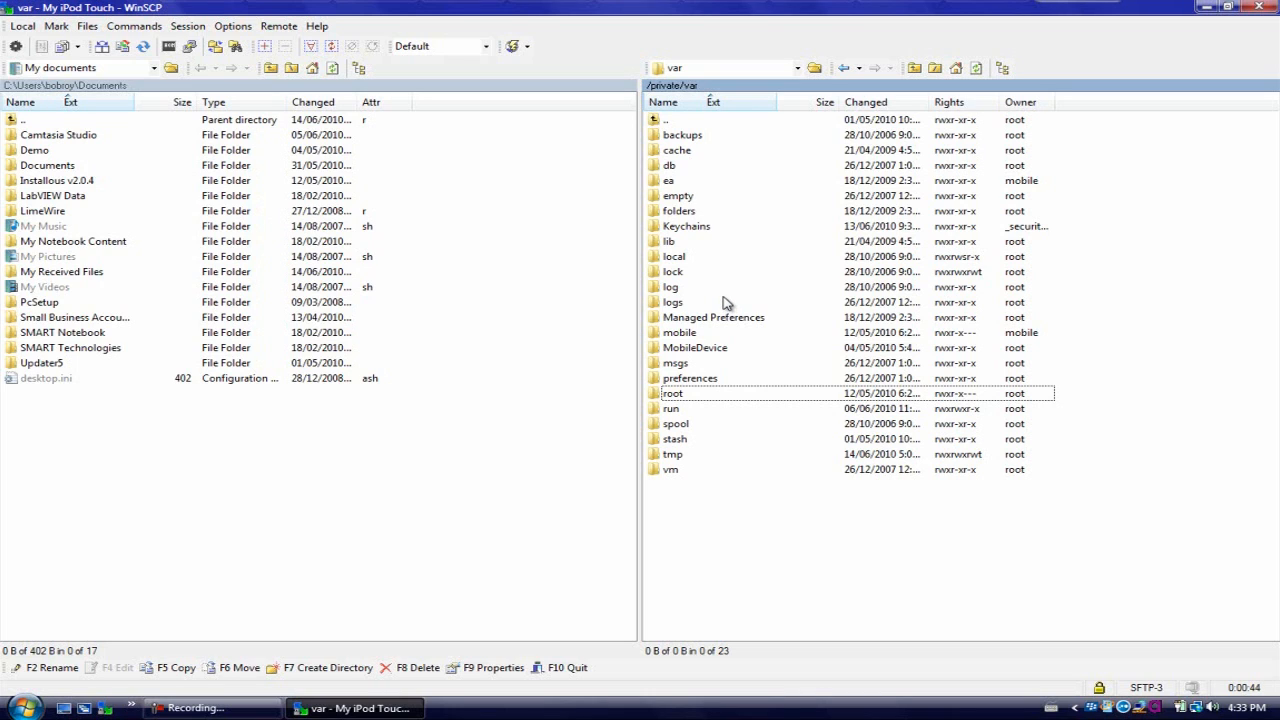
mouse_move(724, 298)
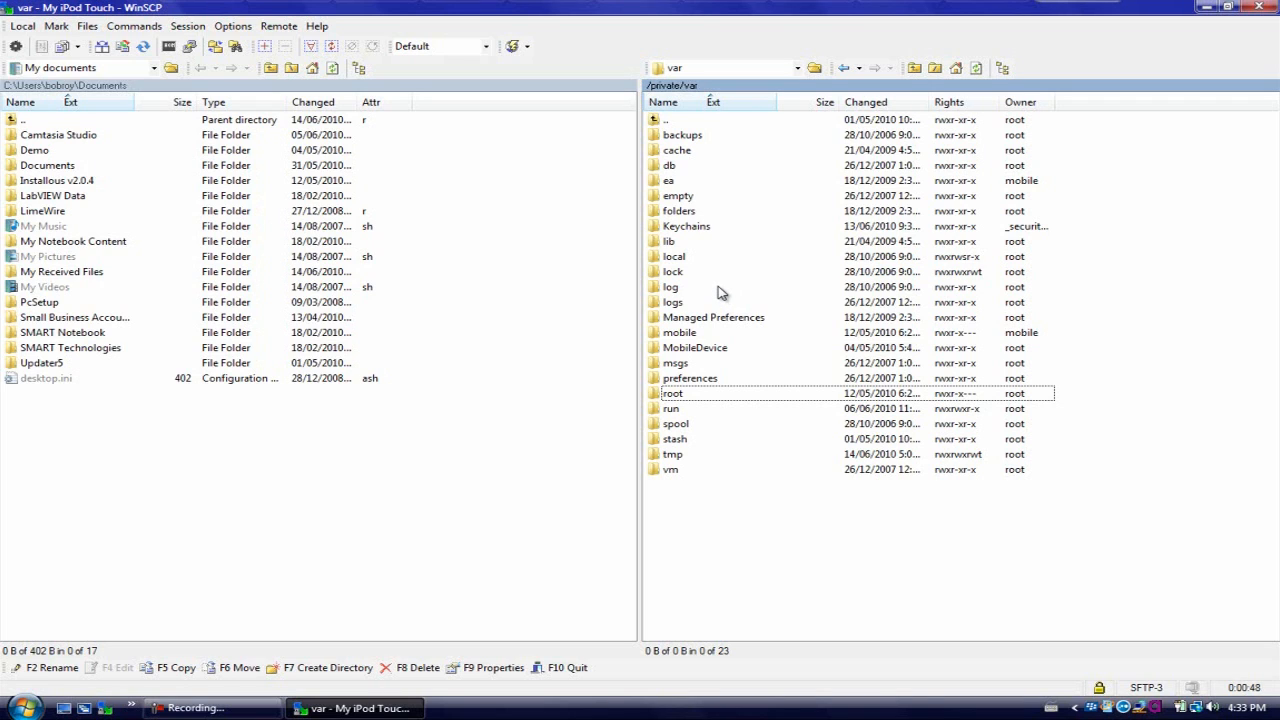
mouse_move(722, 292)
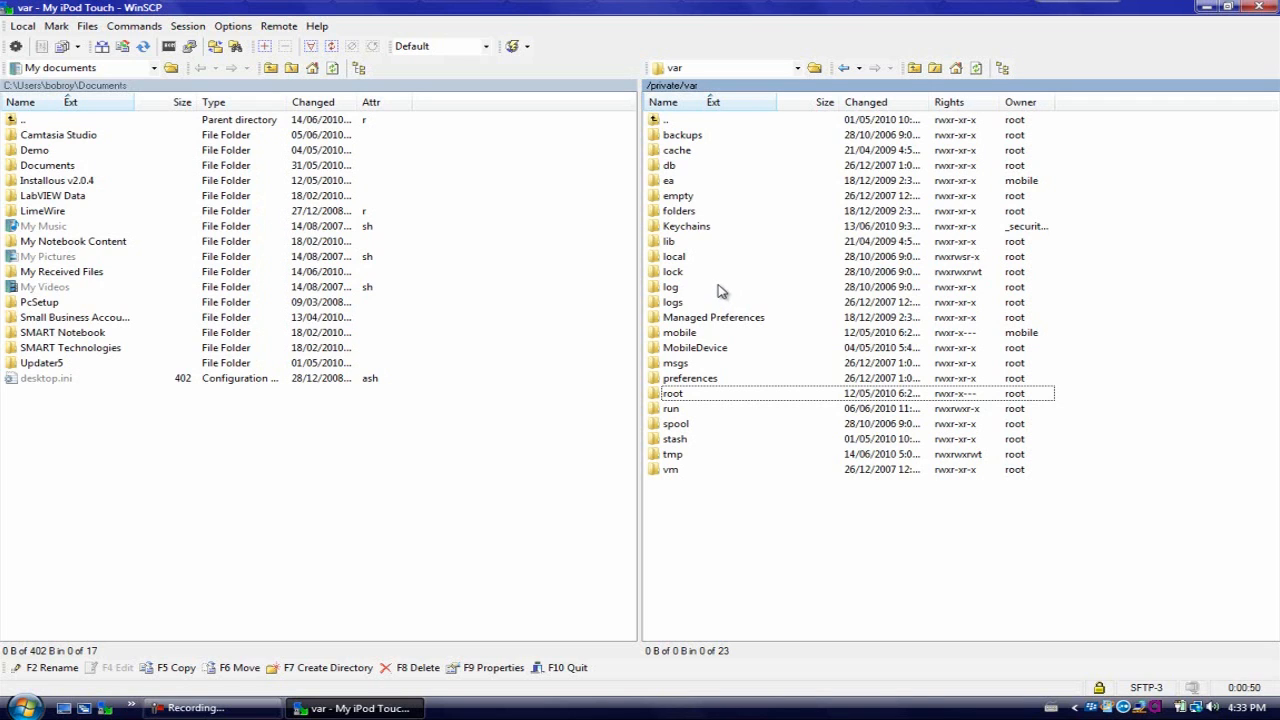